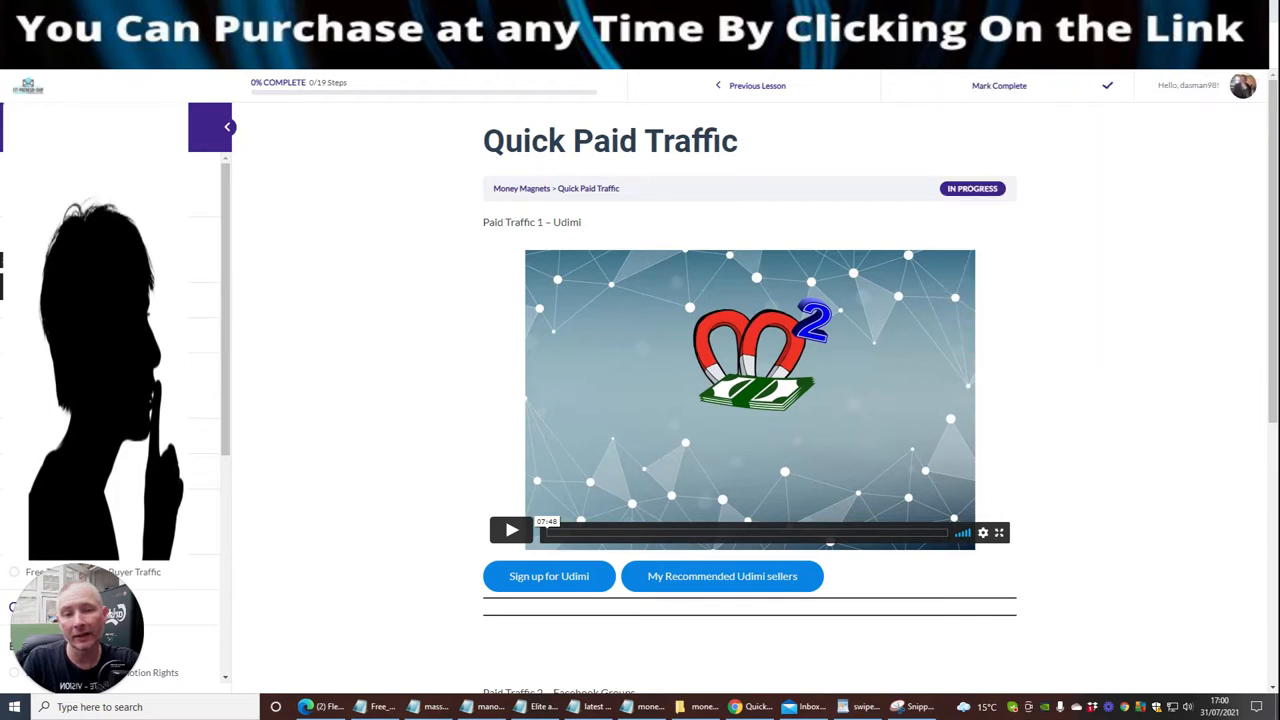
mouse_move(336, 455)
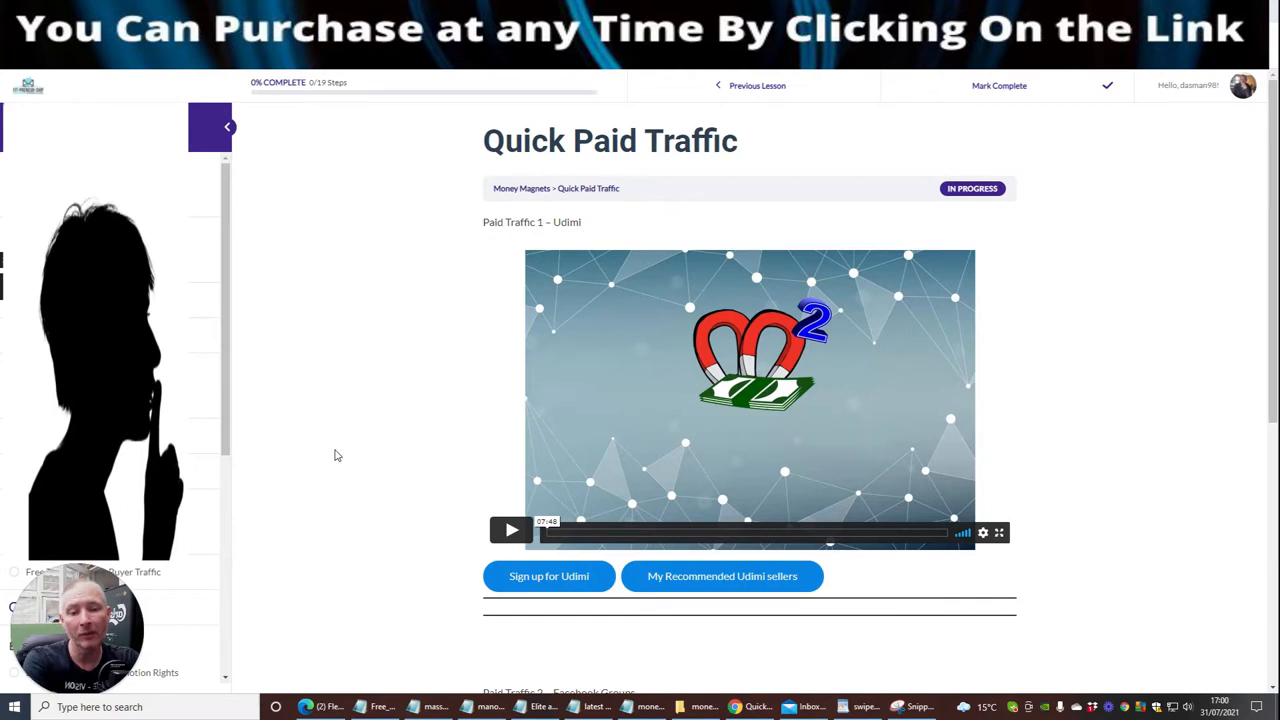
mouse_move(339, 321)
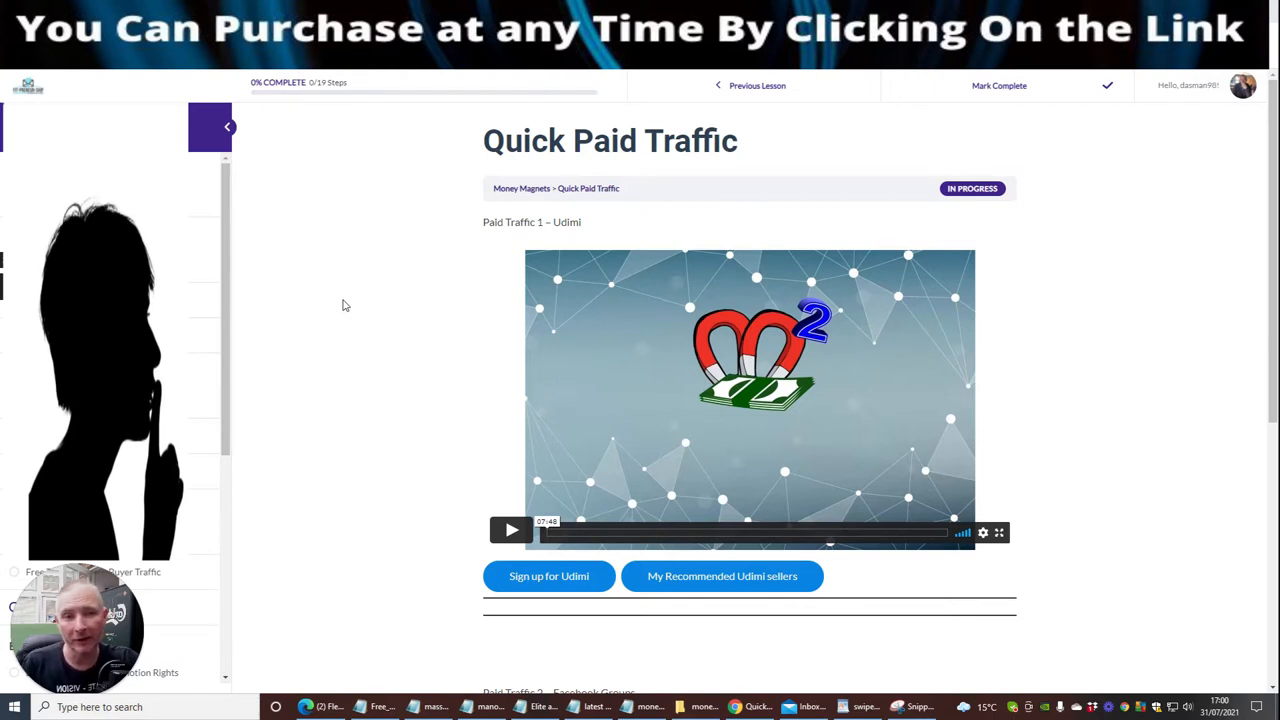
mouse_move(247, 330)
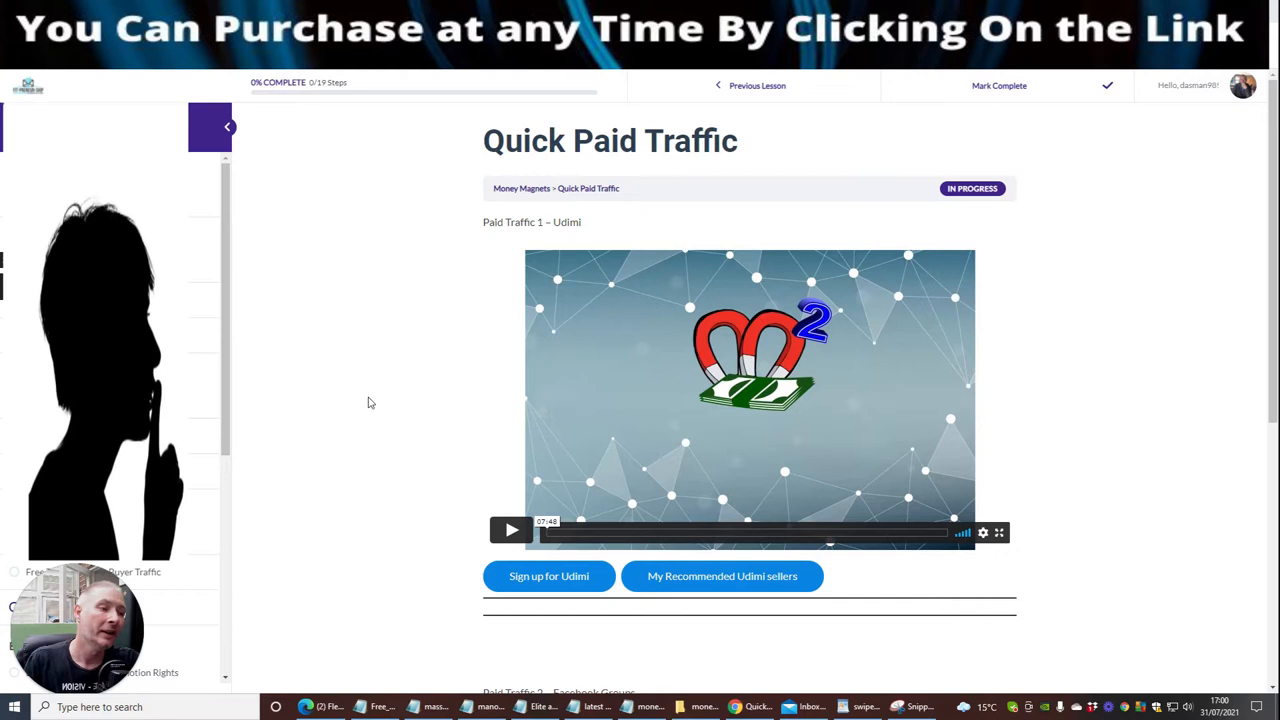
mouse_move(359, 383)
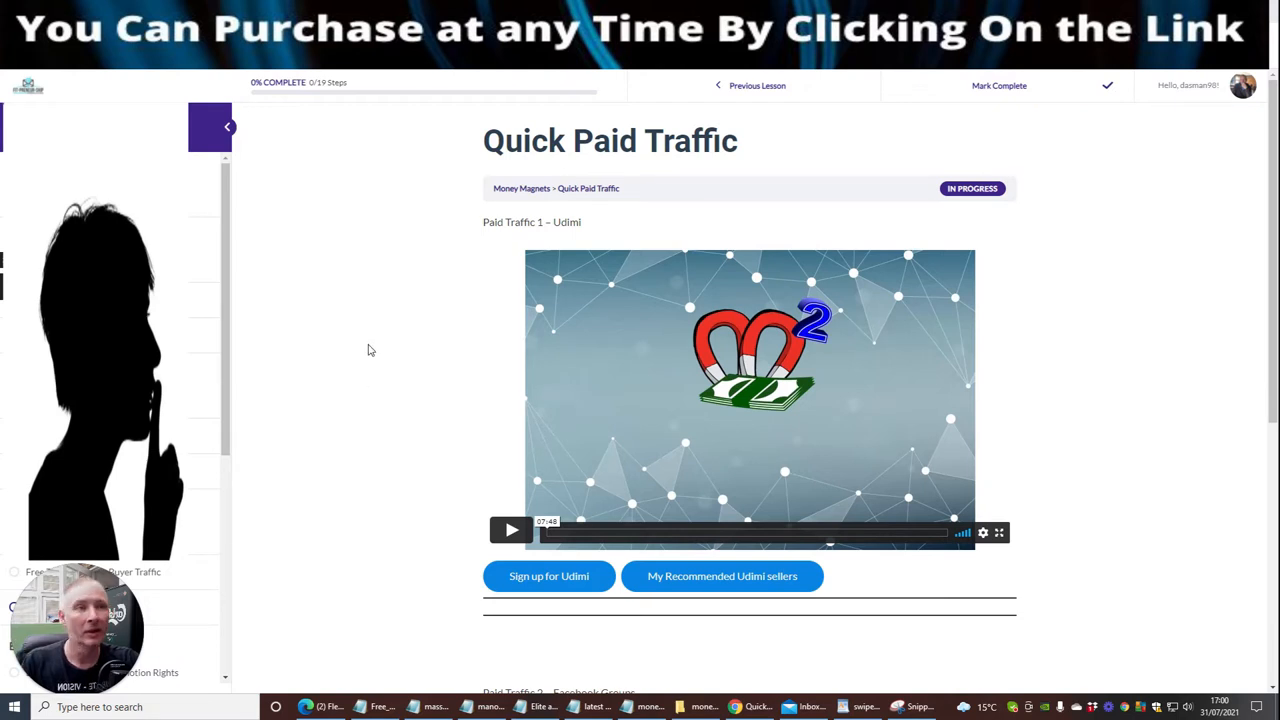
mouse_move(352, 365)
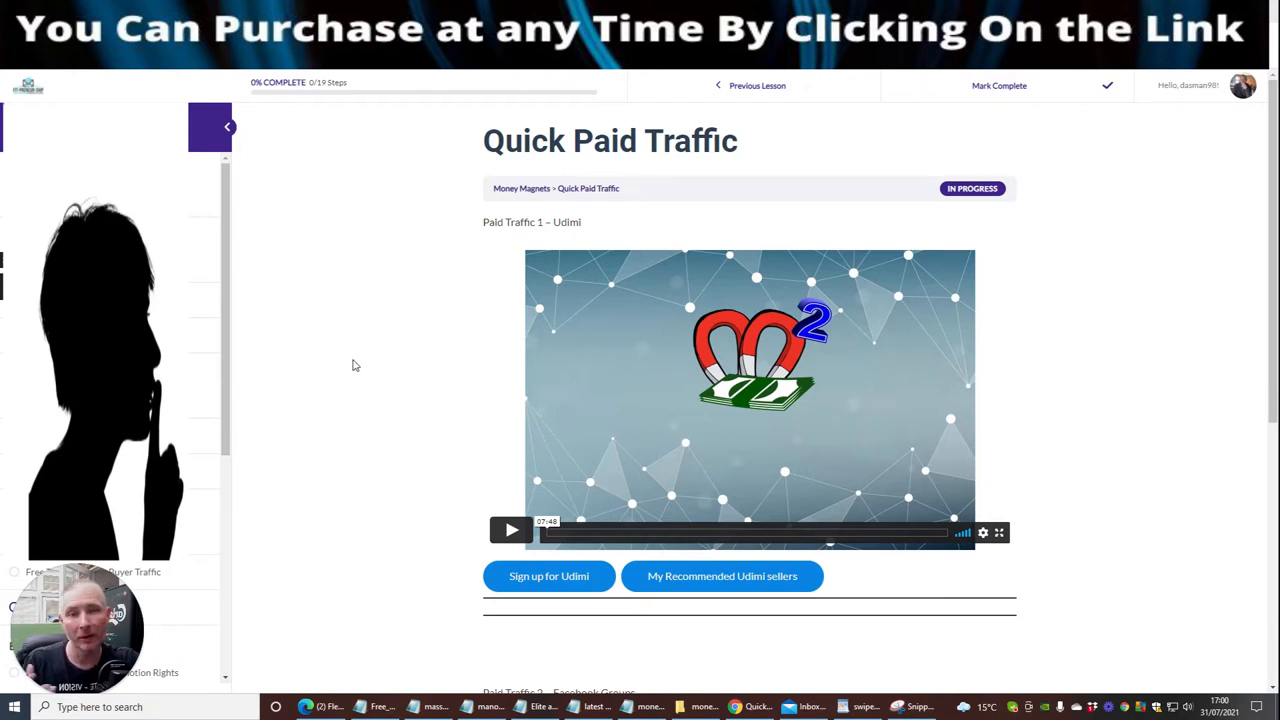
mouse_move(401, 228)
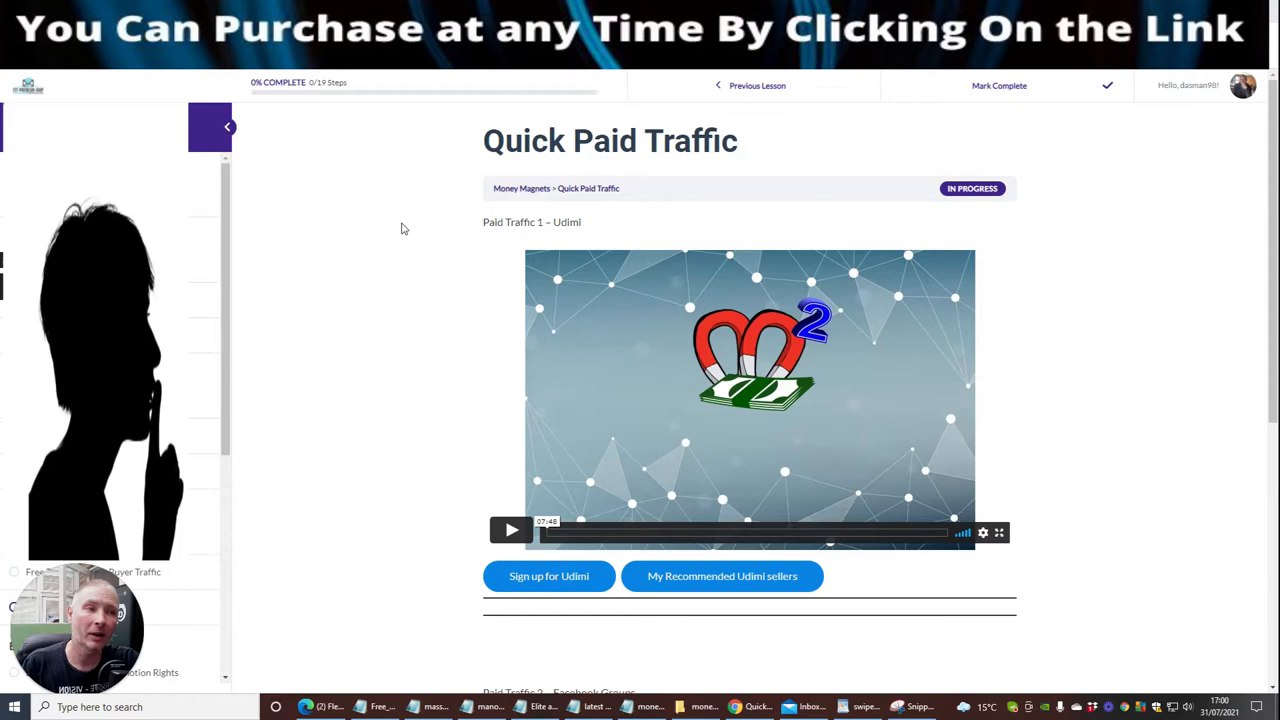
mouse_move(463, 390)
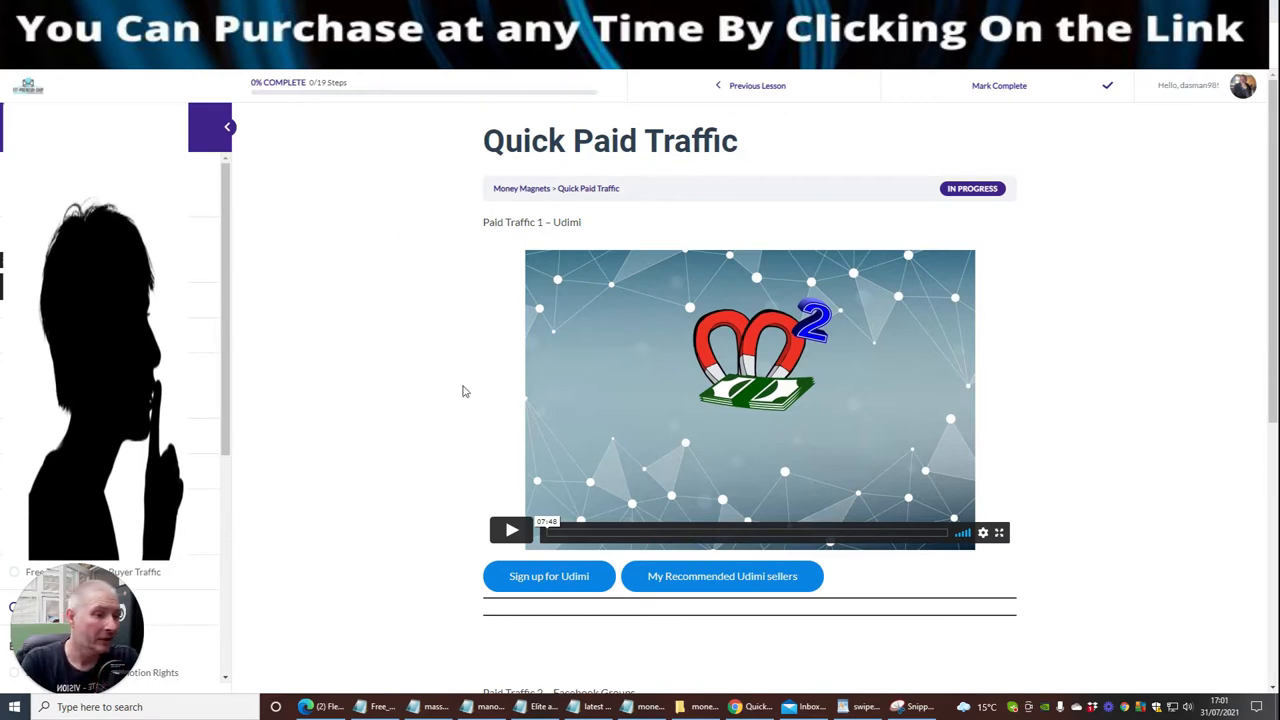
mouse_move(1100, 412)
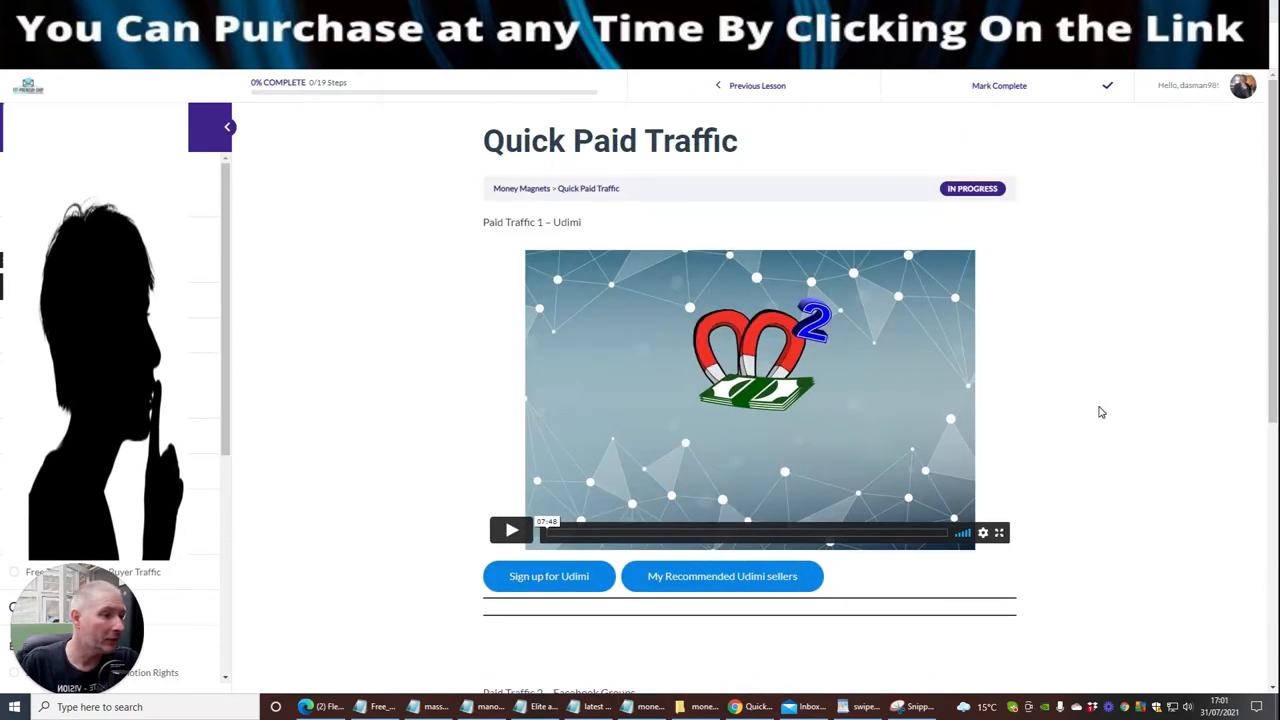
mouse_move(323, 306)
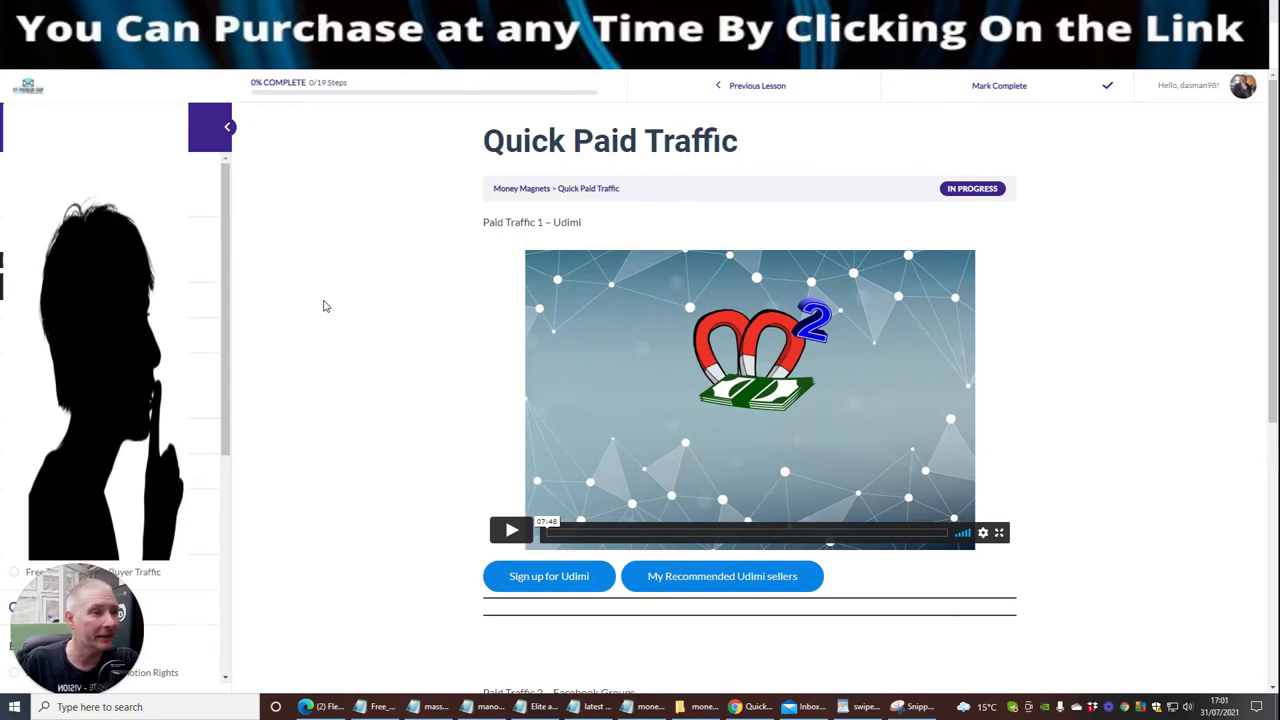
mouse_move(326, 241)
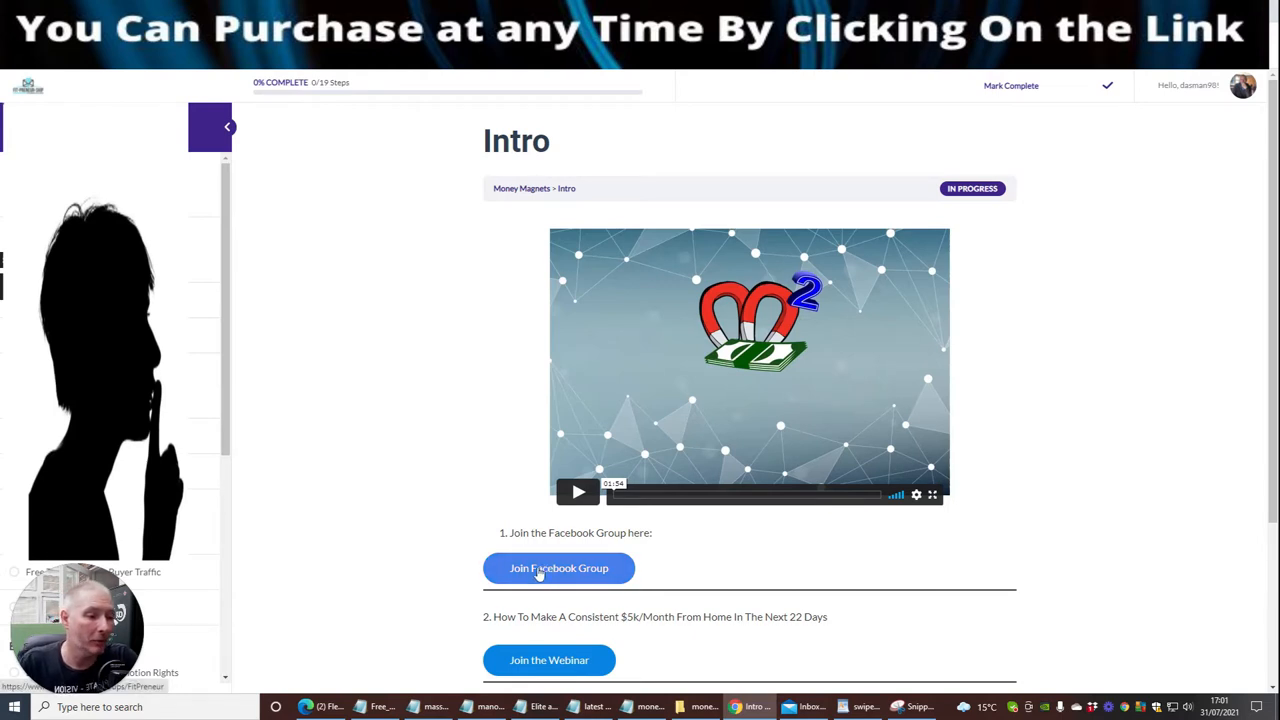
mouse_move(689, 567)
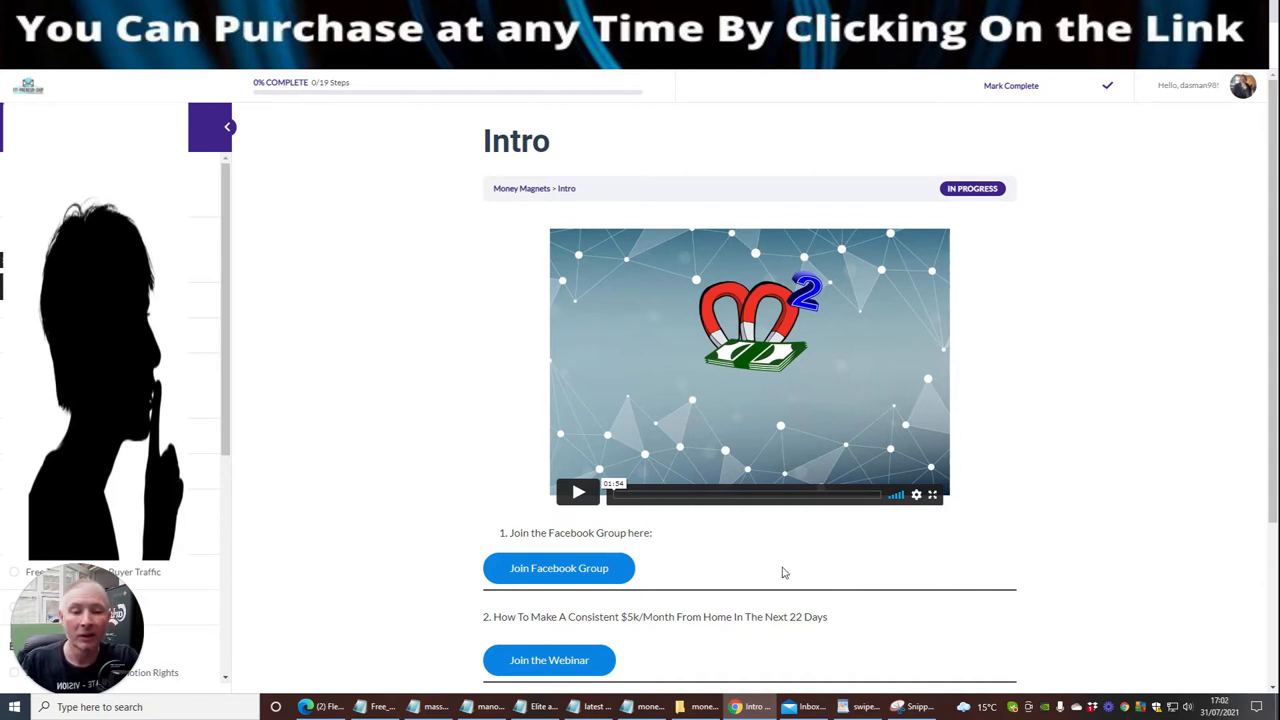
mouse_move(744, 557)
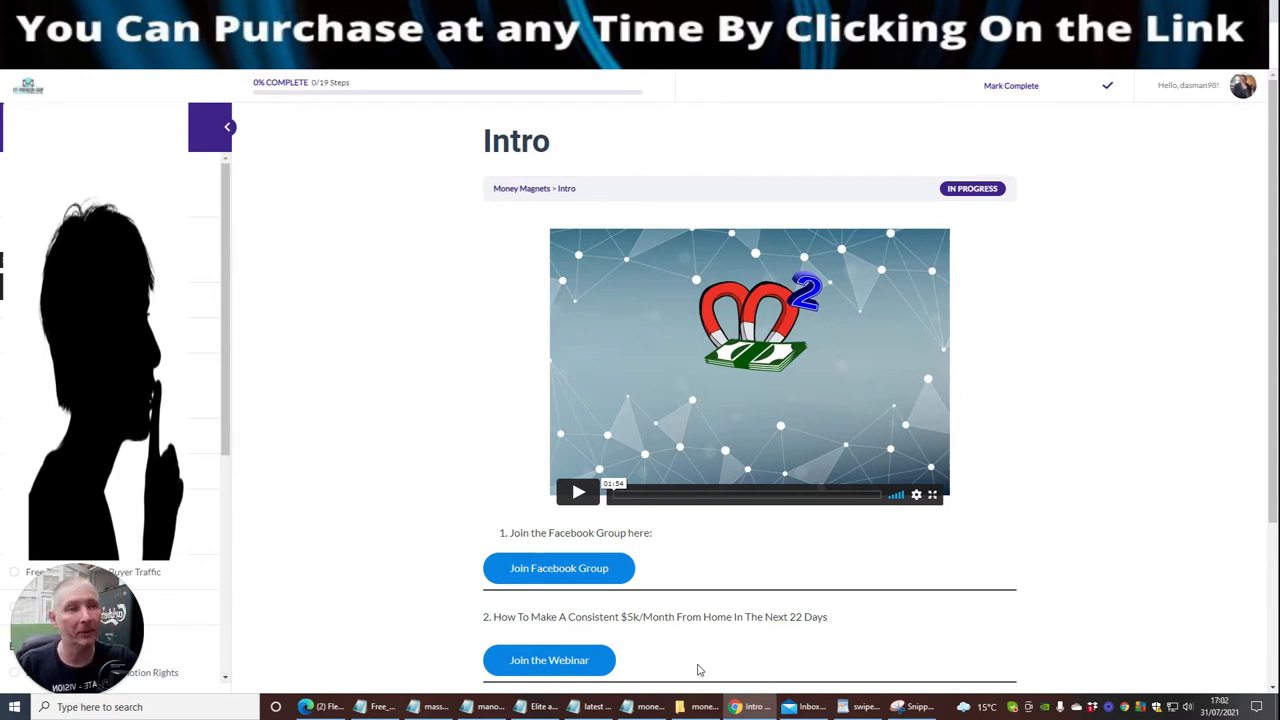
mouse_move(918, 277)
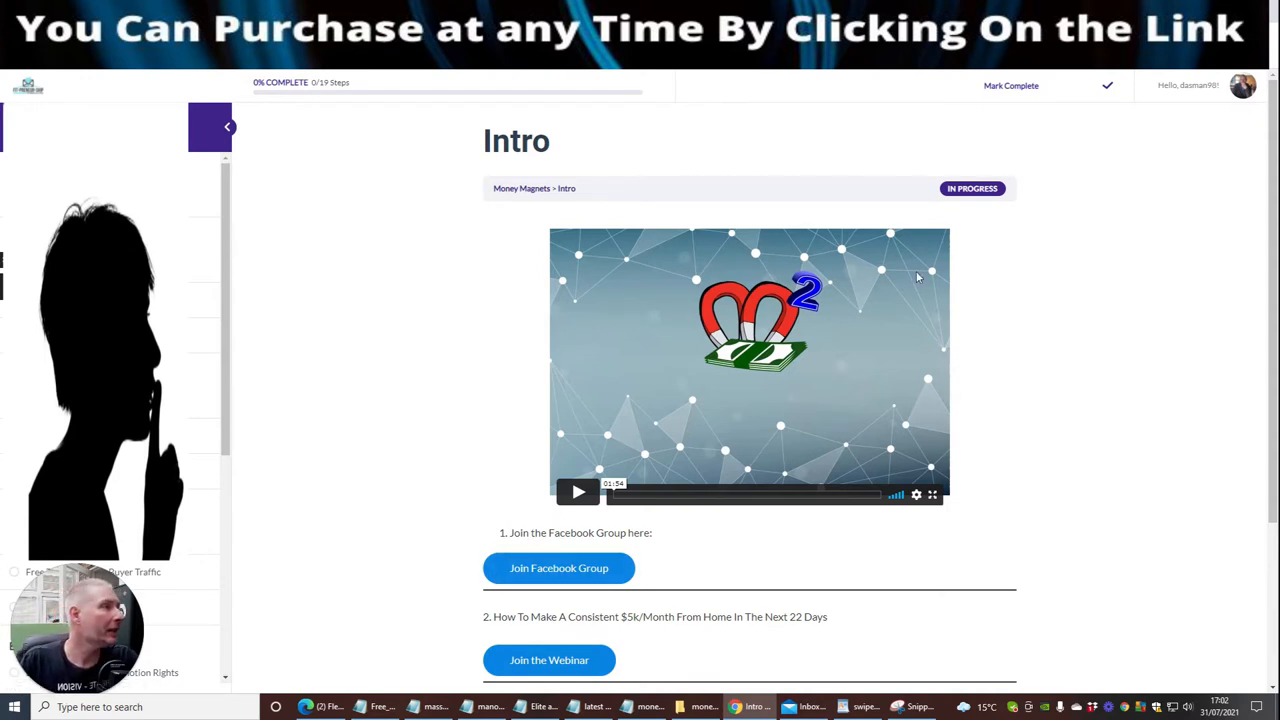
mouse_move(330, 186)
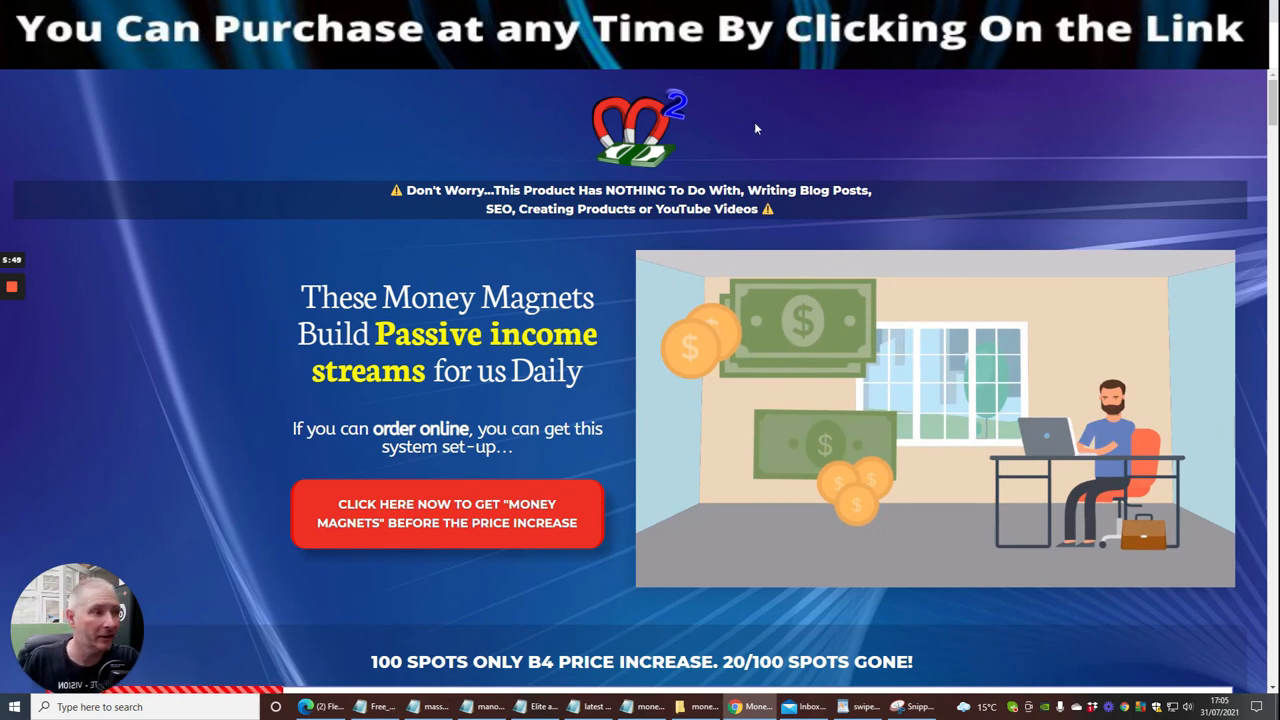
mouse_move(938, 123)
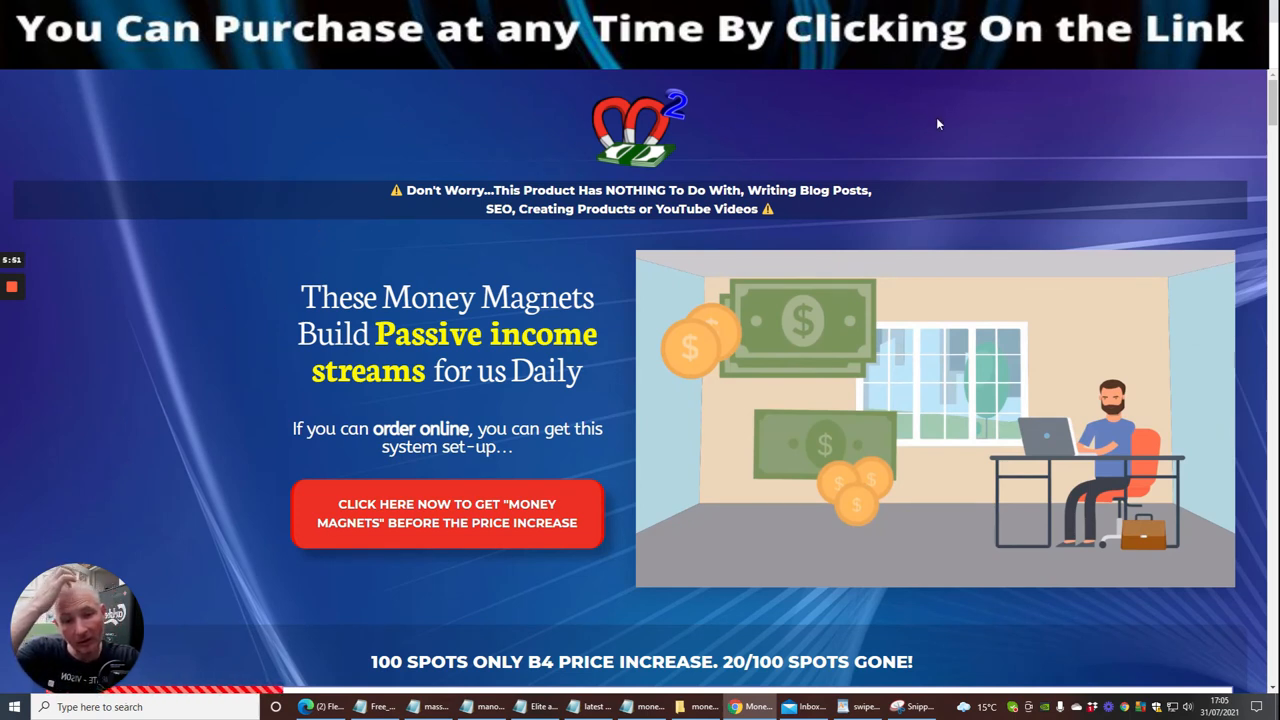
mouse_move(879, 118)
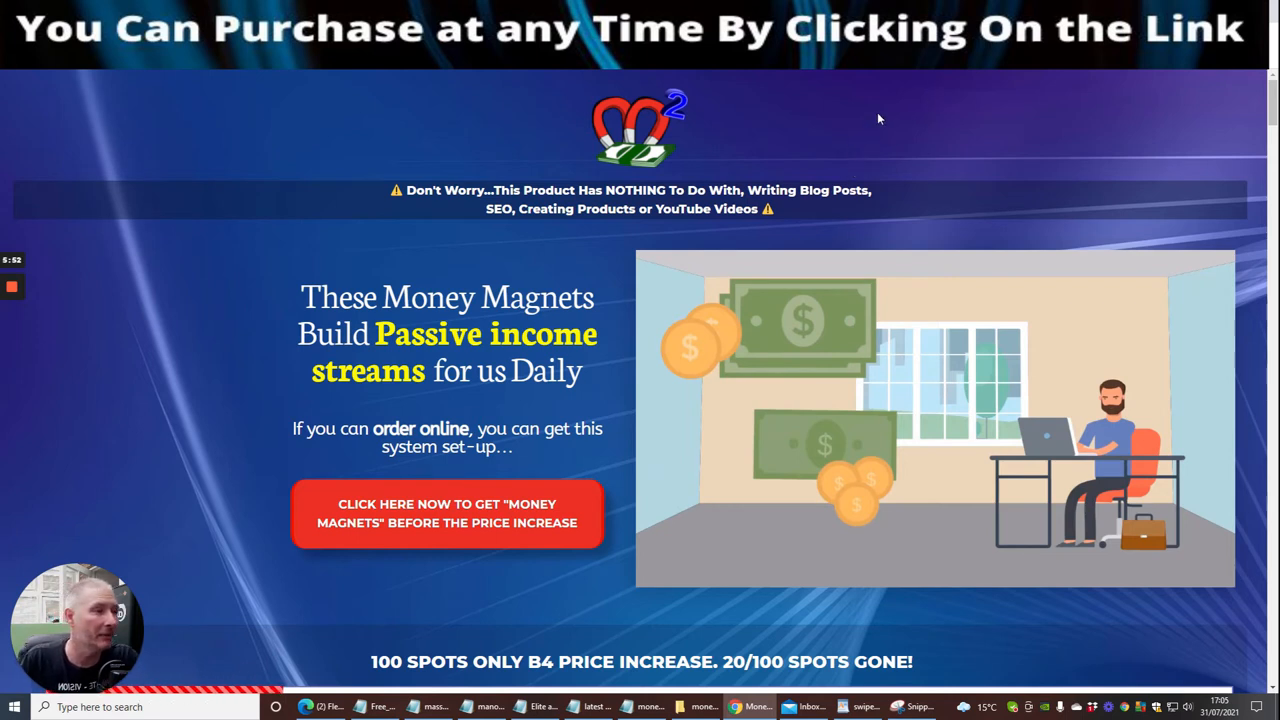
mouse_move(898, 109)
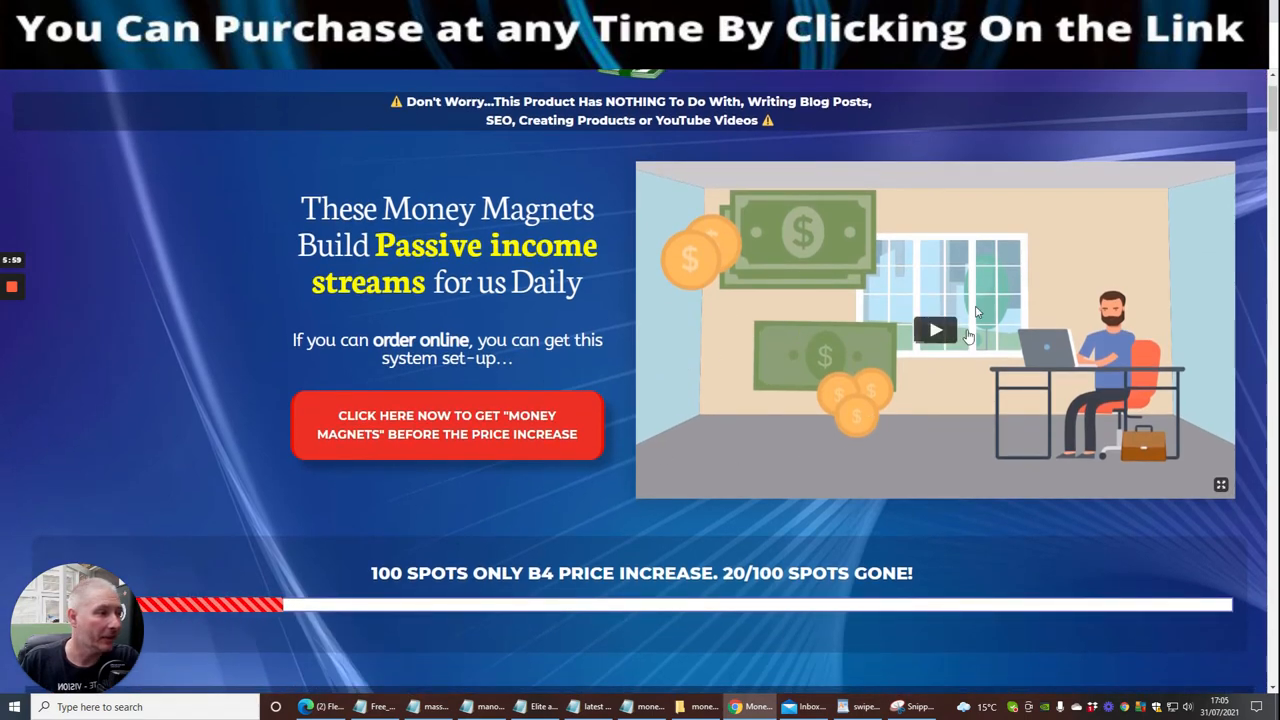
Scroll past the earnings proof, testimonial videos and audience list to Bonus 1 - Exclusive Promotion Rights.
scroll(down, 3)
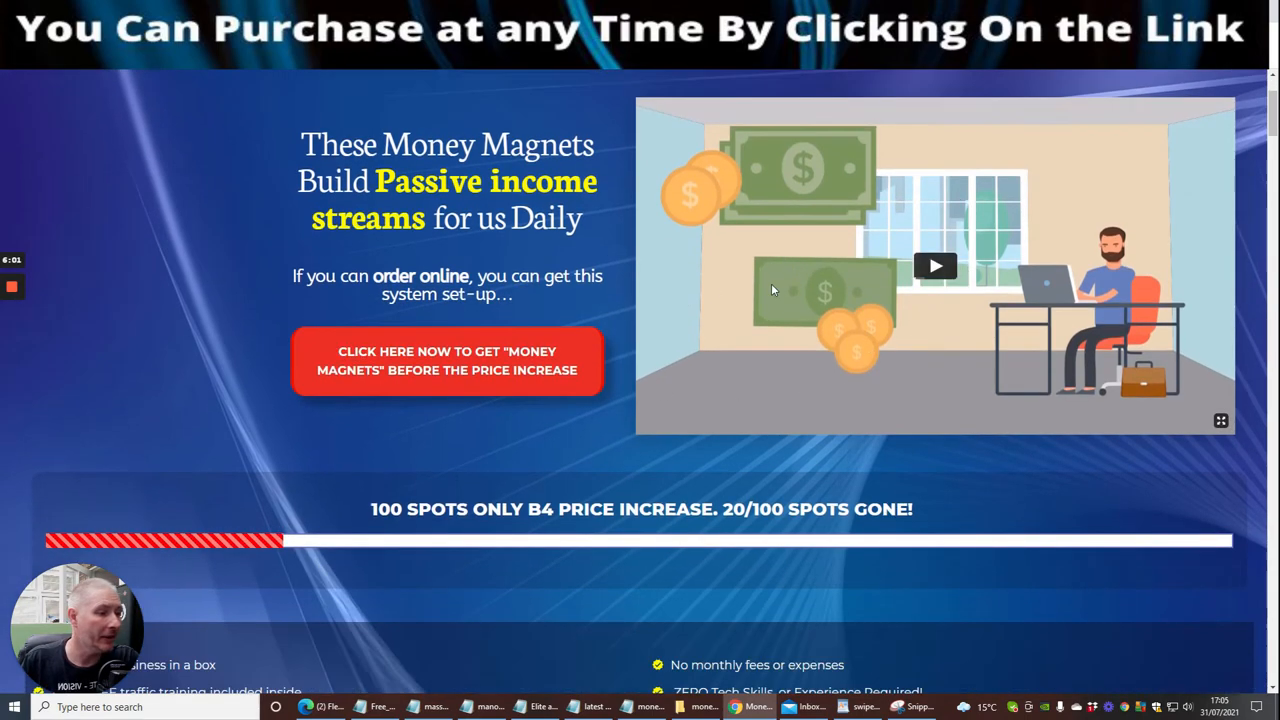
scroll(down, 3)
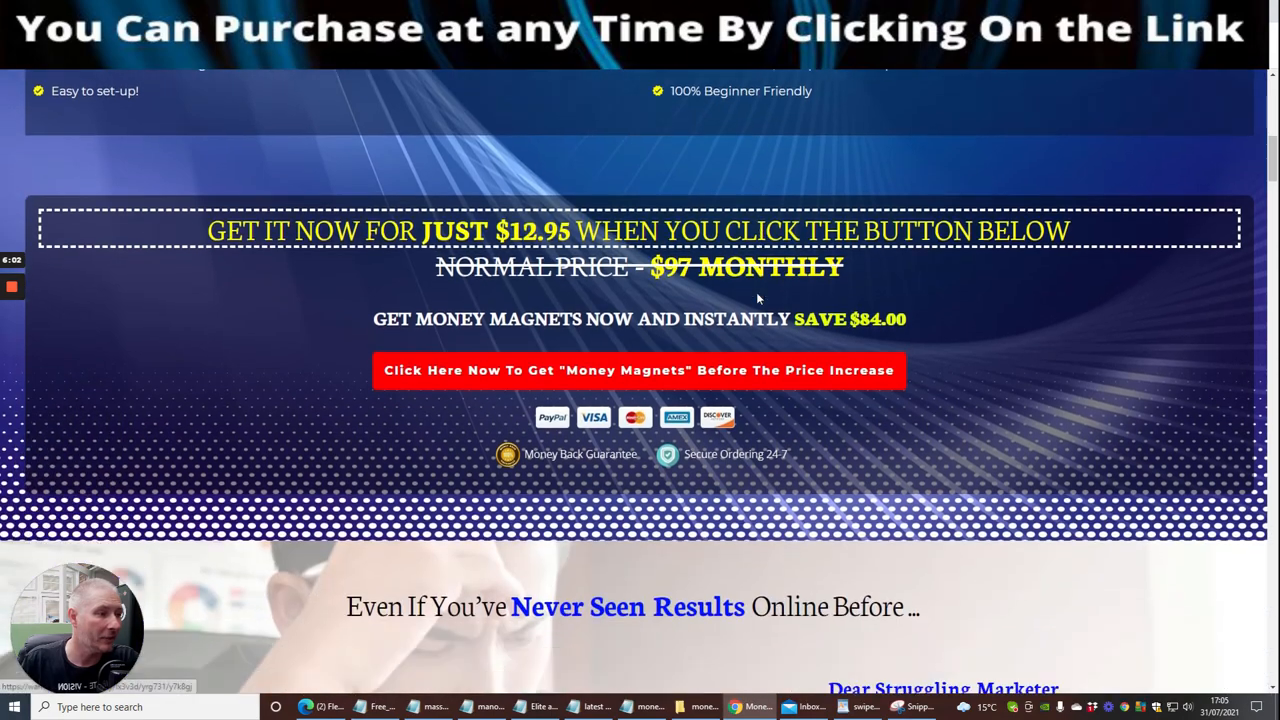
scroll(down, 3)
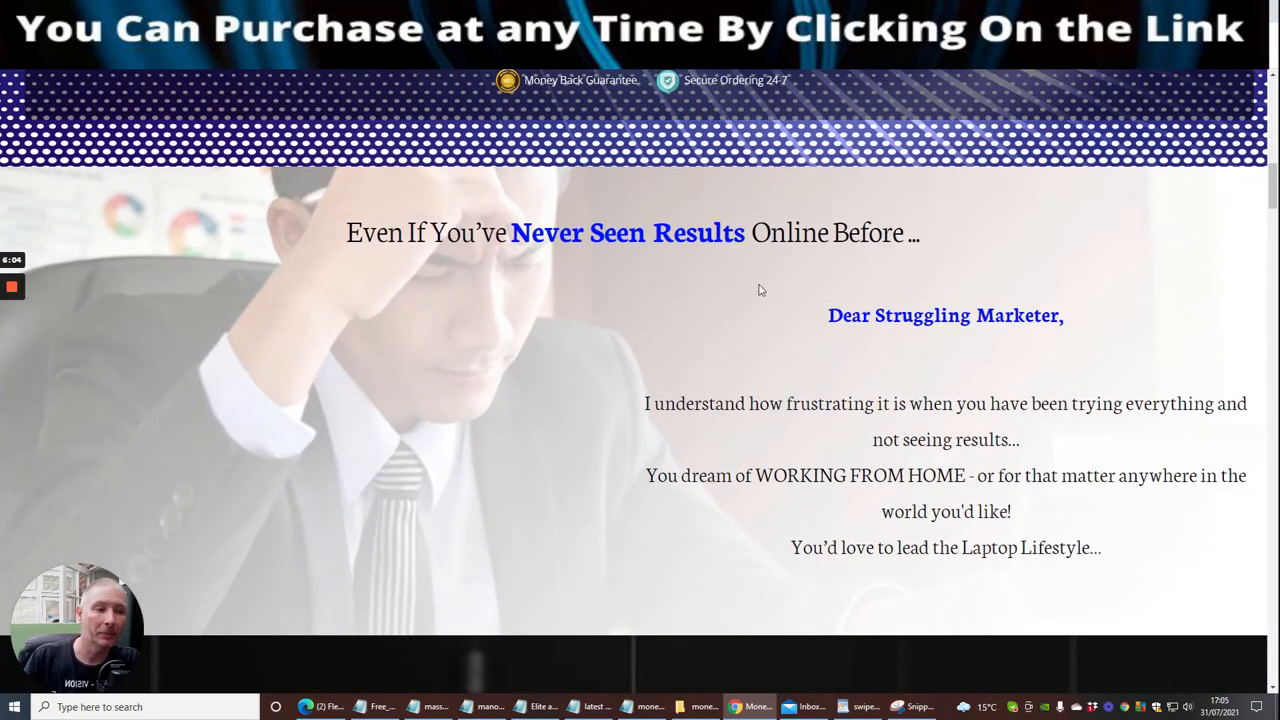
mouse_move(832, 363)
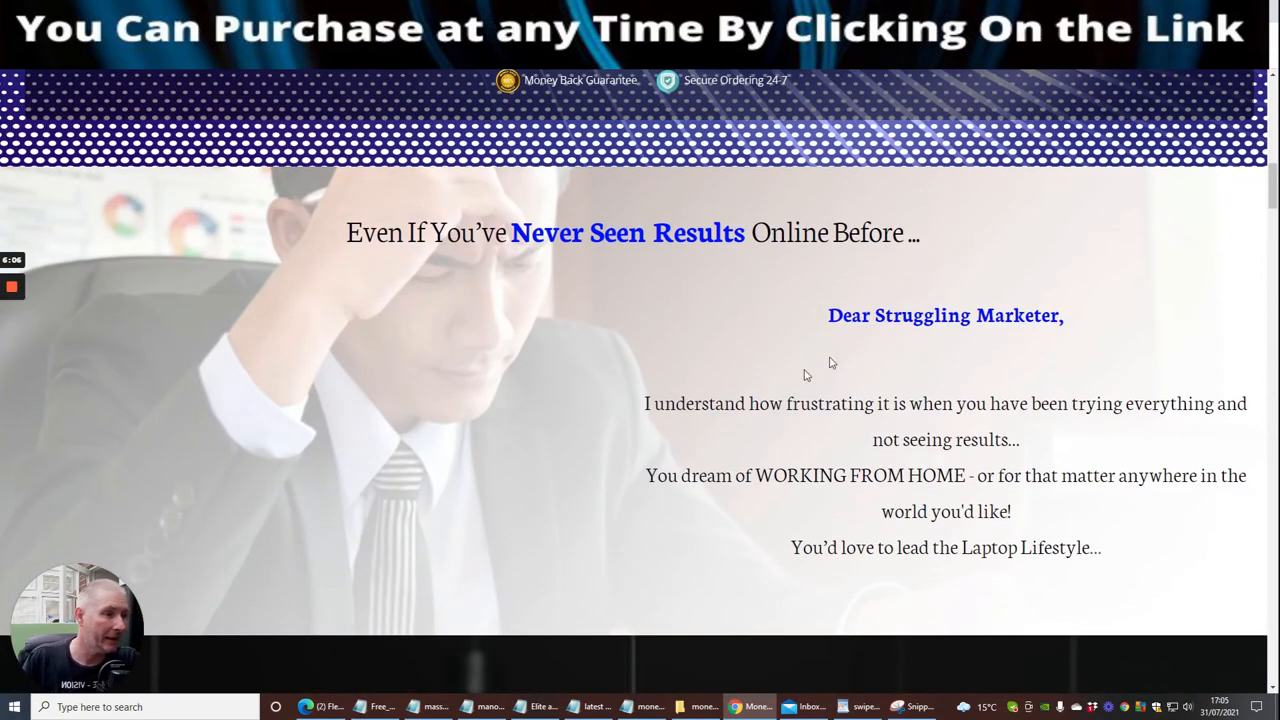
scroll(down, 3)
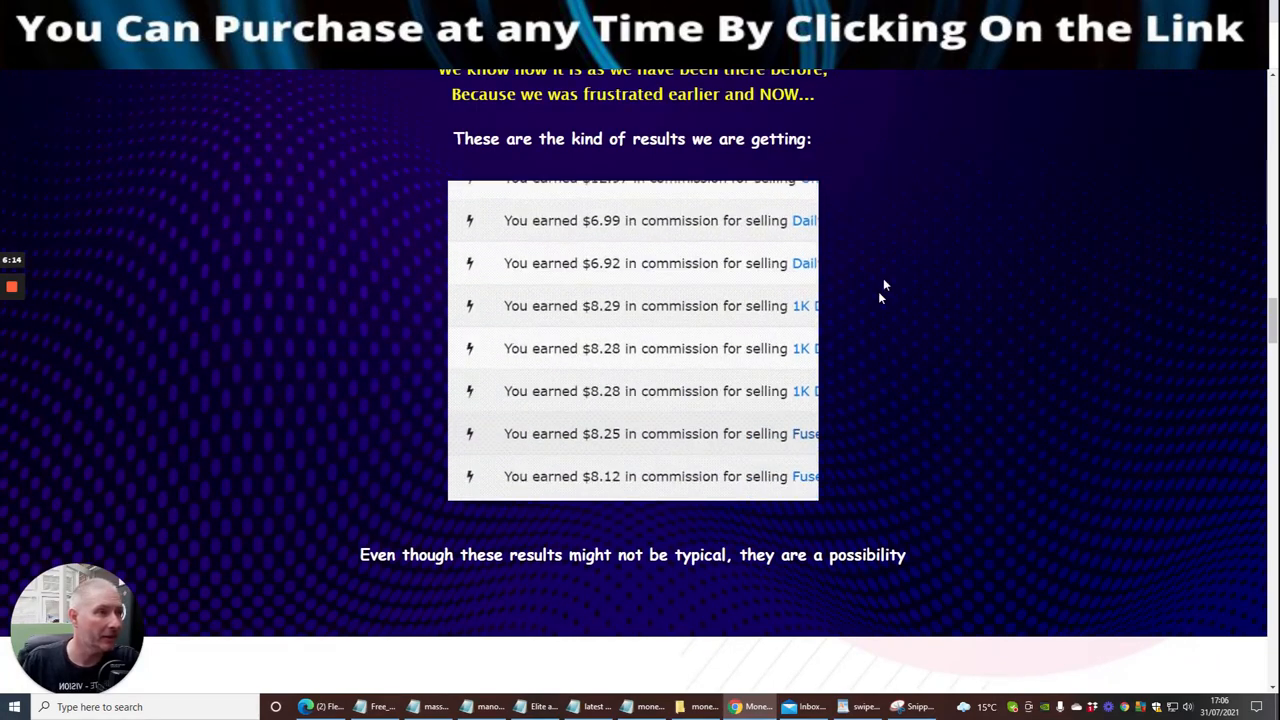
scroll(down, 3)
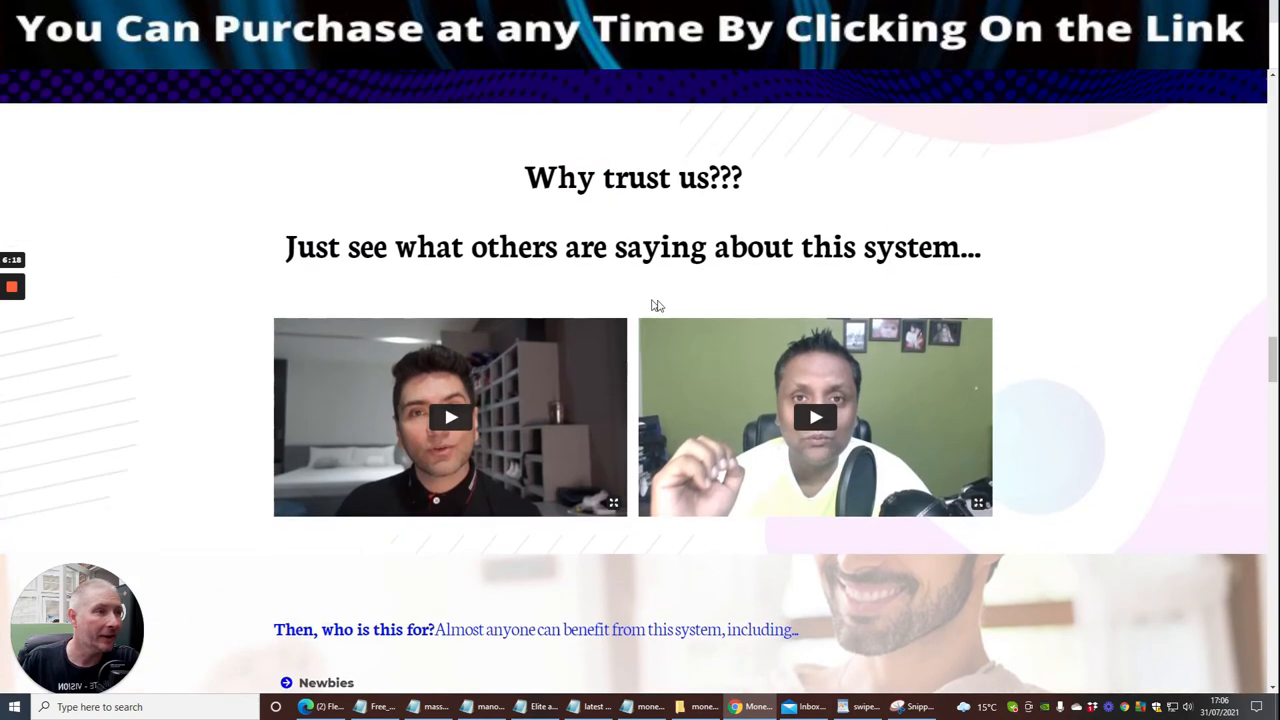
mouse_move(814, 293)
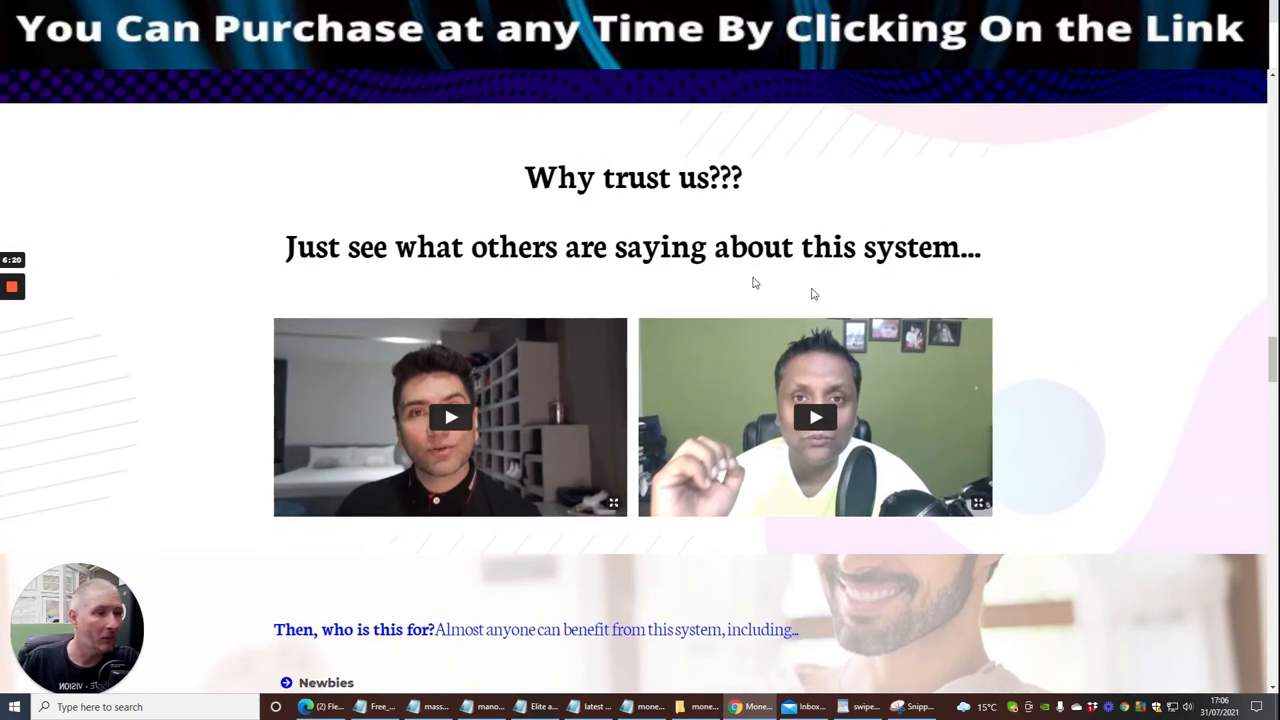
scroll(down, 3)
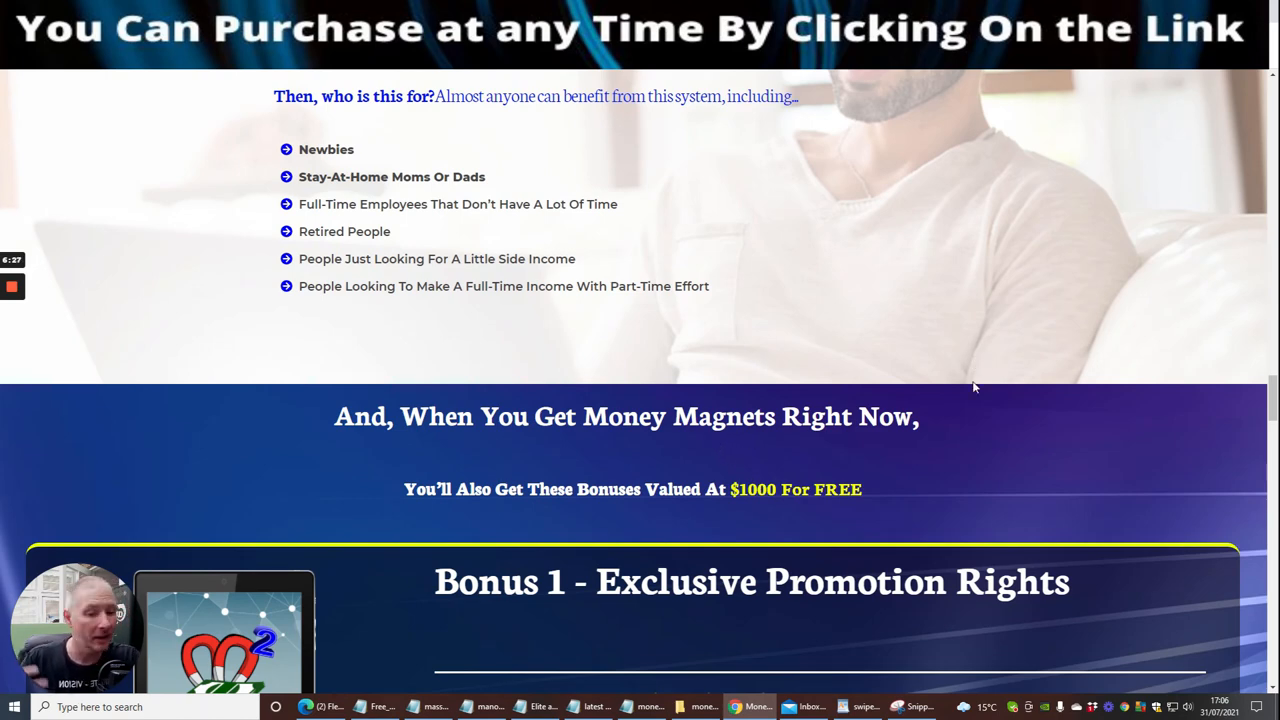
scroll(down, 3)
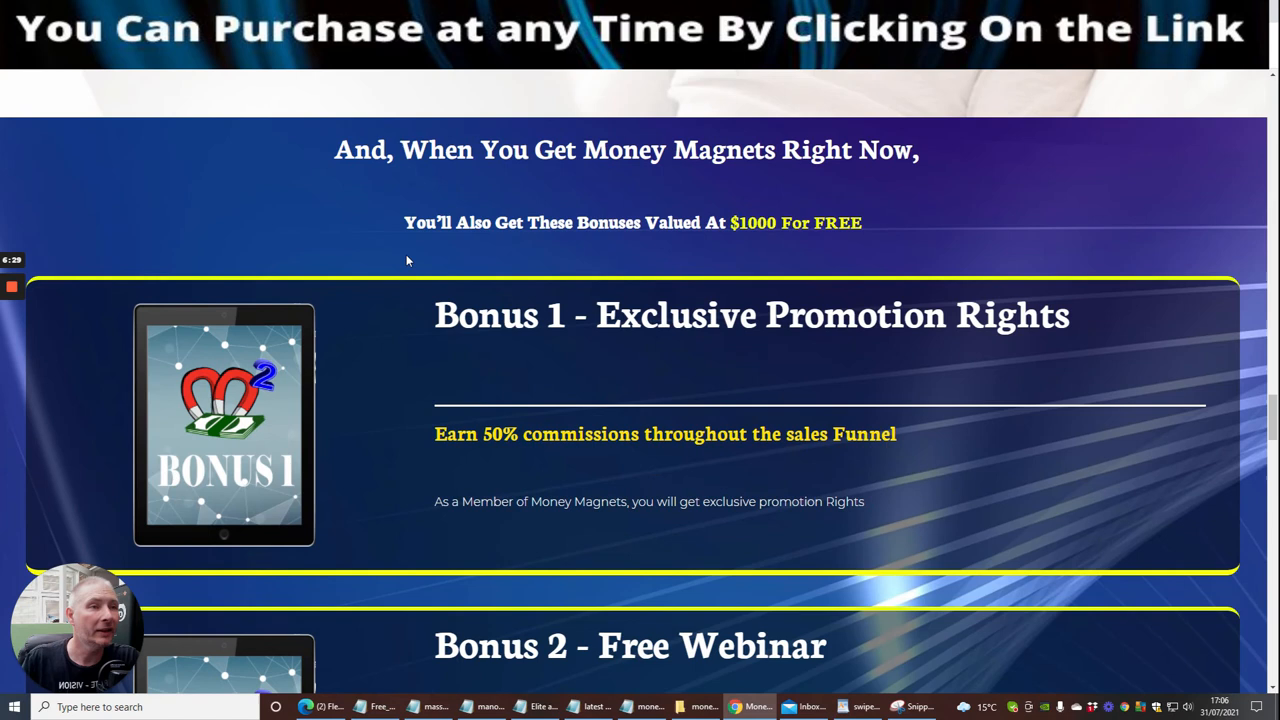
mouse_move(370, 425)
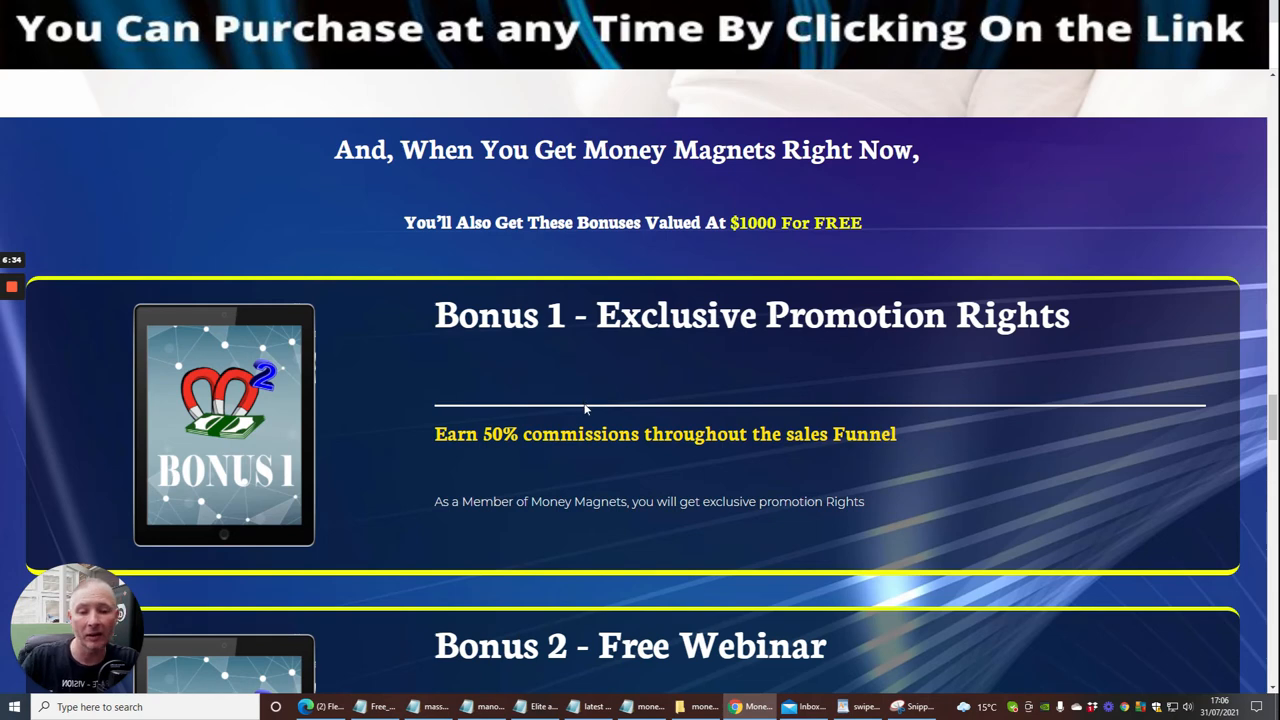
mouse_move(592, 419)
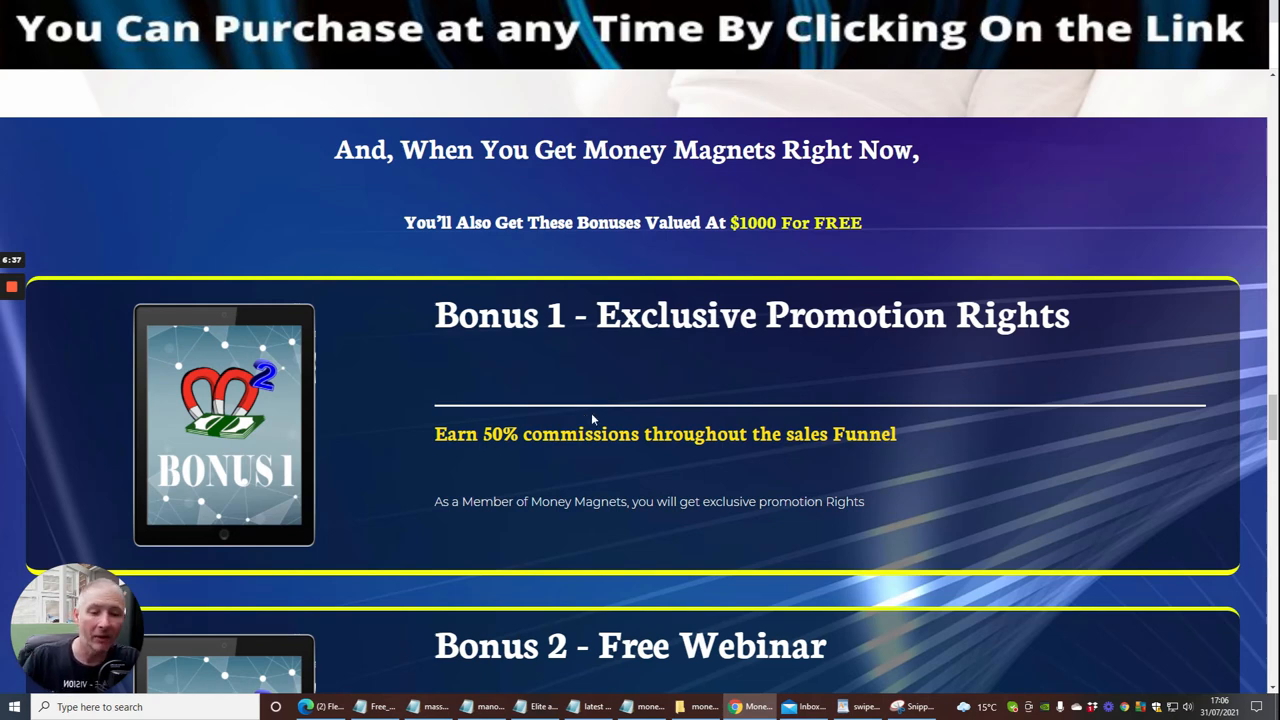
mouse_move(600, 419)
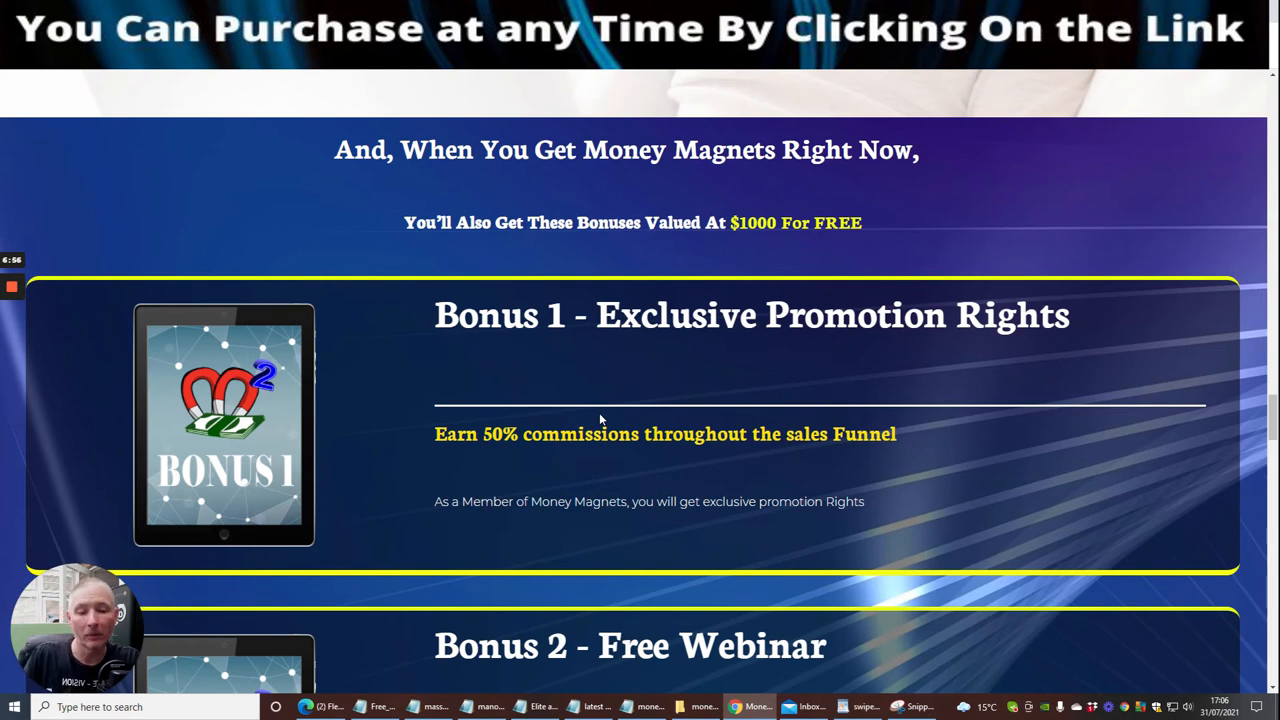
mouse_move(605, 365)
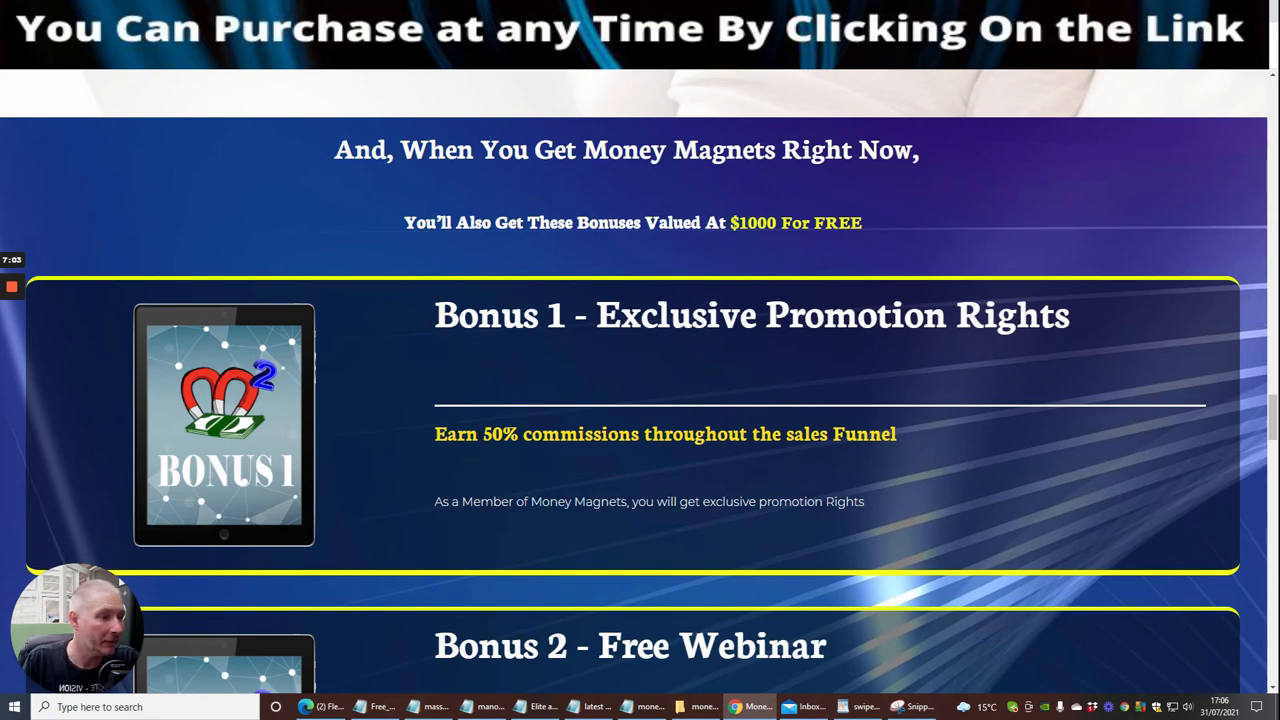
Scroll past Bonuses 1, 2 and 3 to the 30 Day Money-back Guarantee box.
scroll(down, 3)
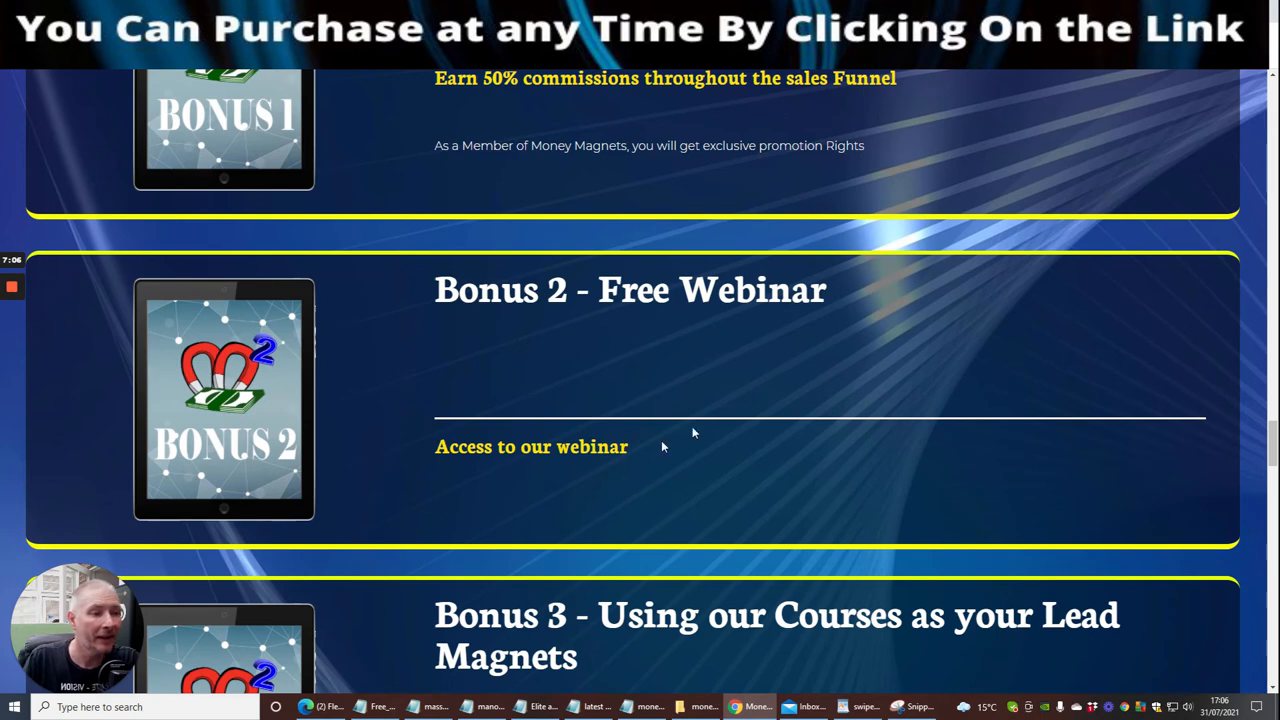
scroll(down, 3)
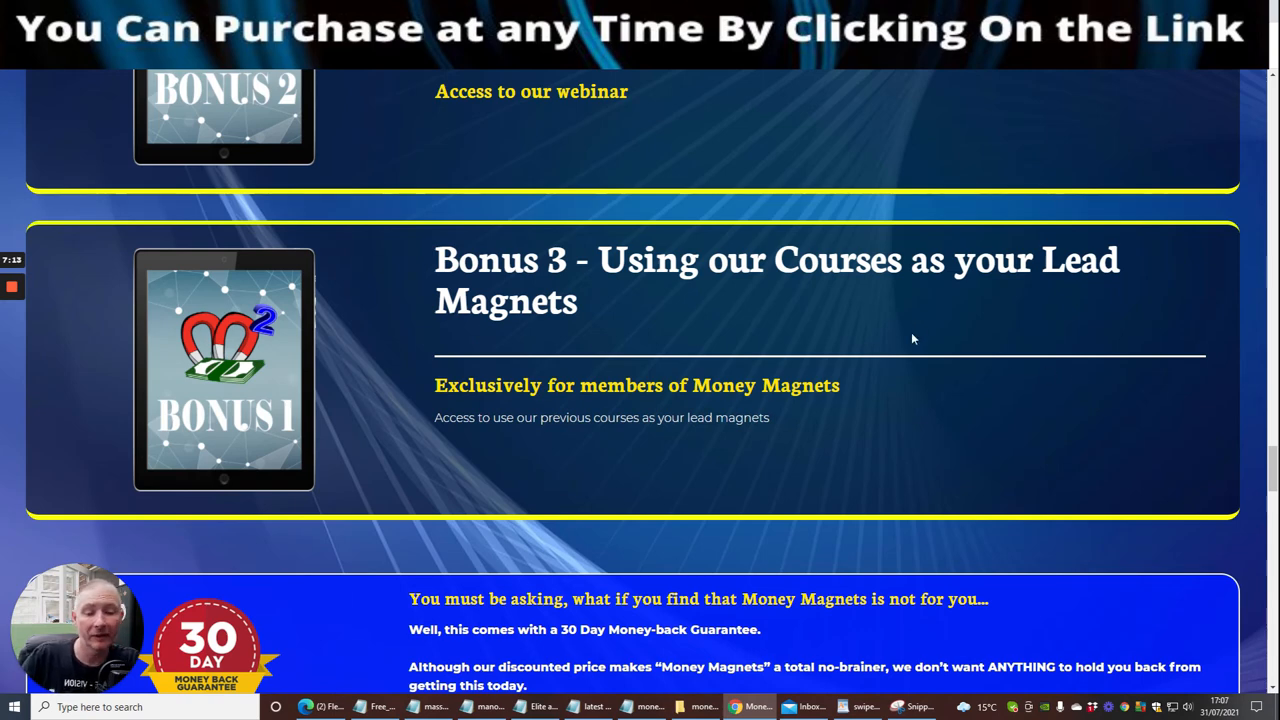
mouse_move(1000, 403)
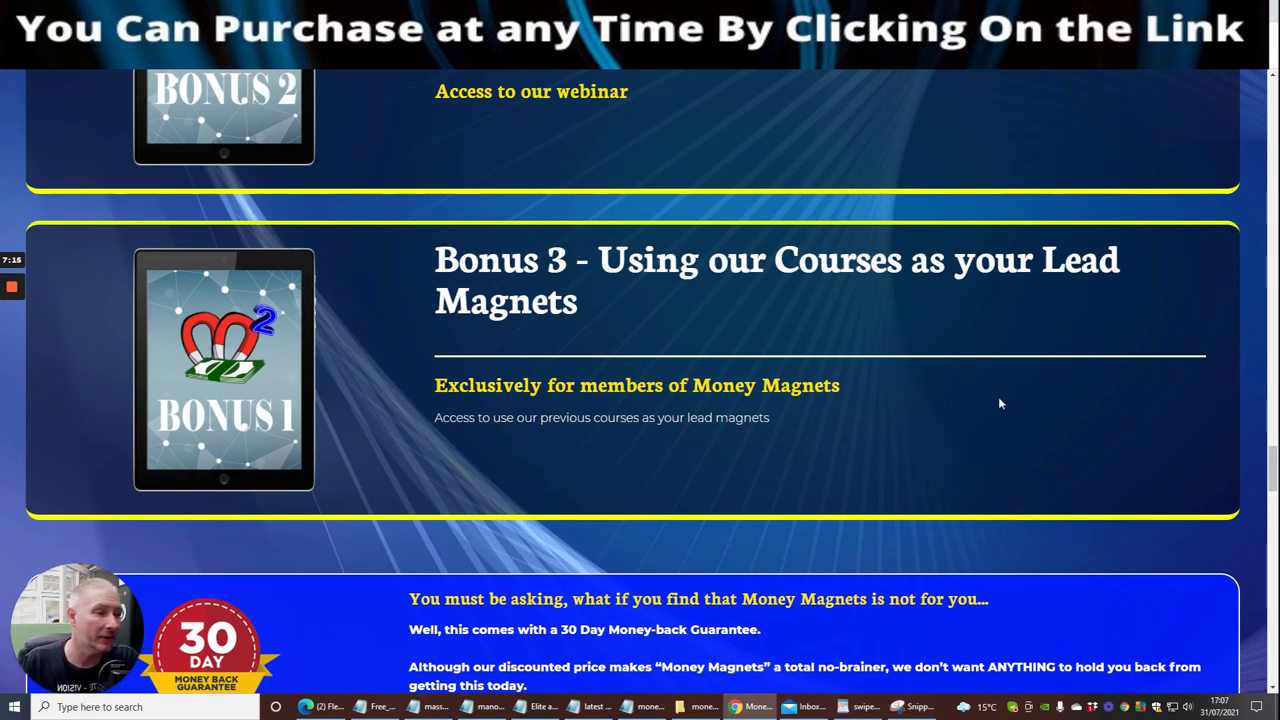
mouse_move(990, 431)
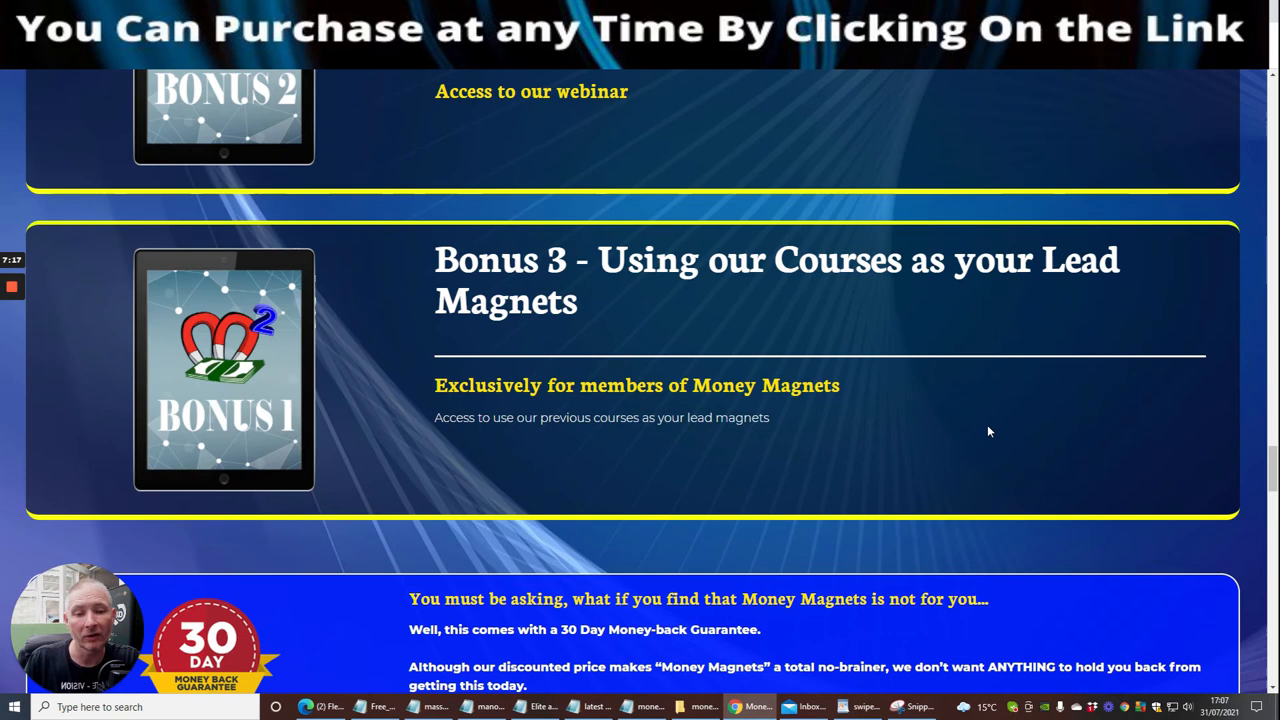
mouse_move(998, 441)
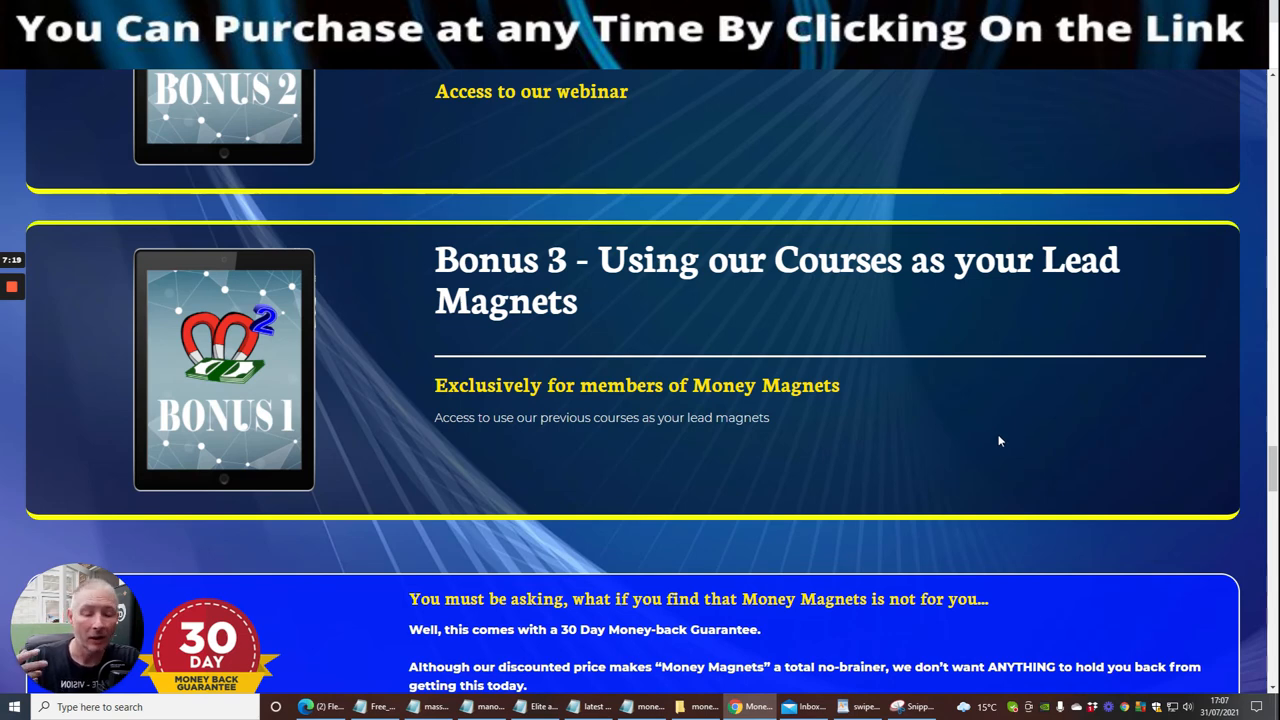
scroll(down, 3)
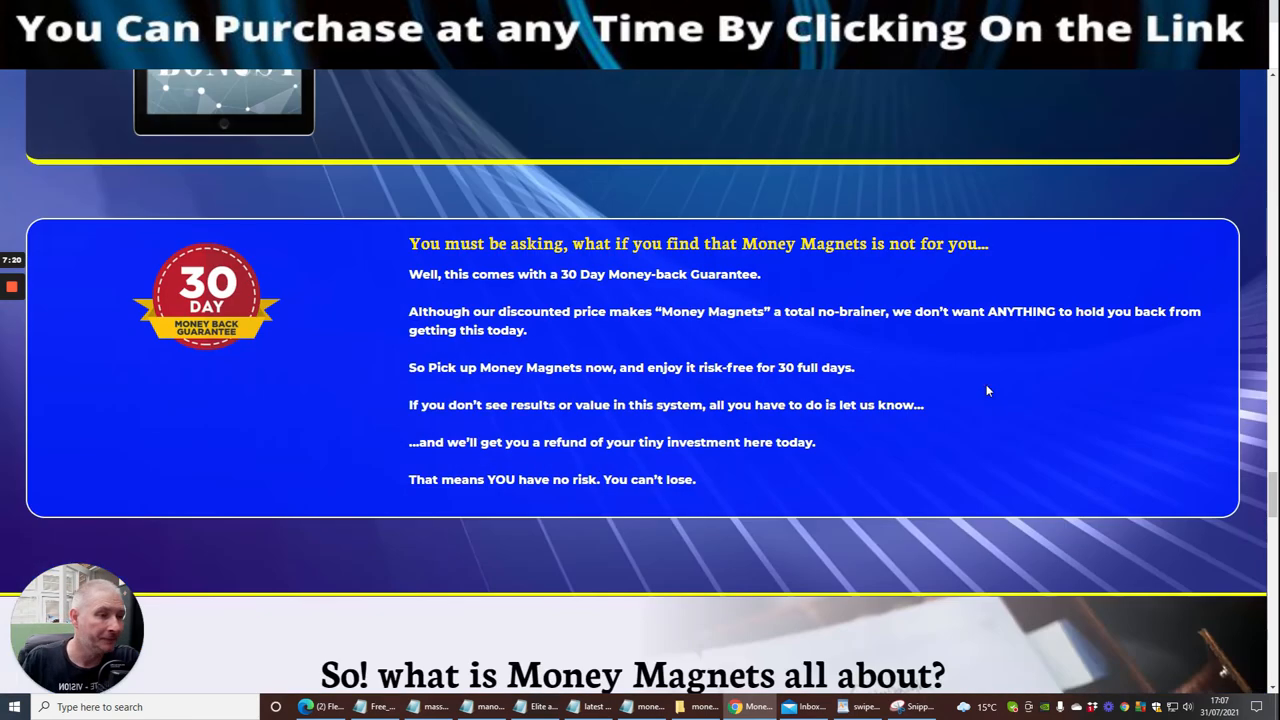
mouse_move(336, 320)
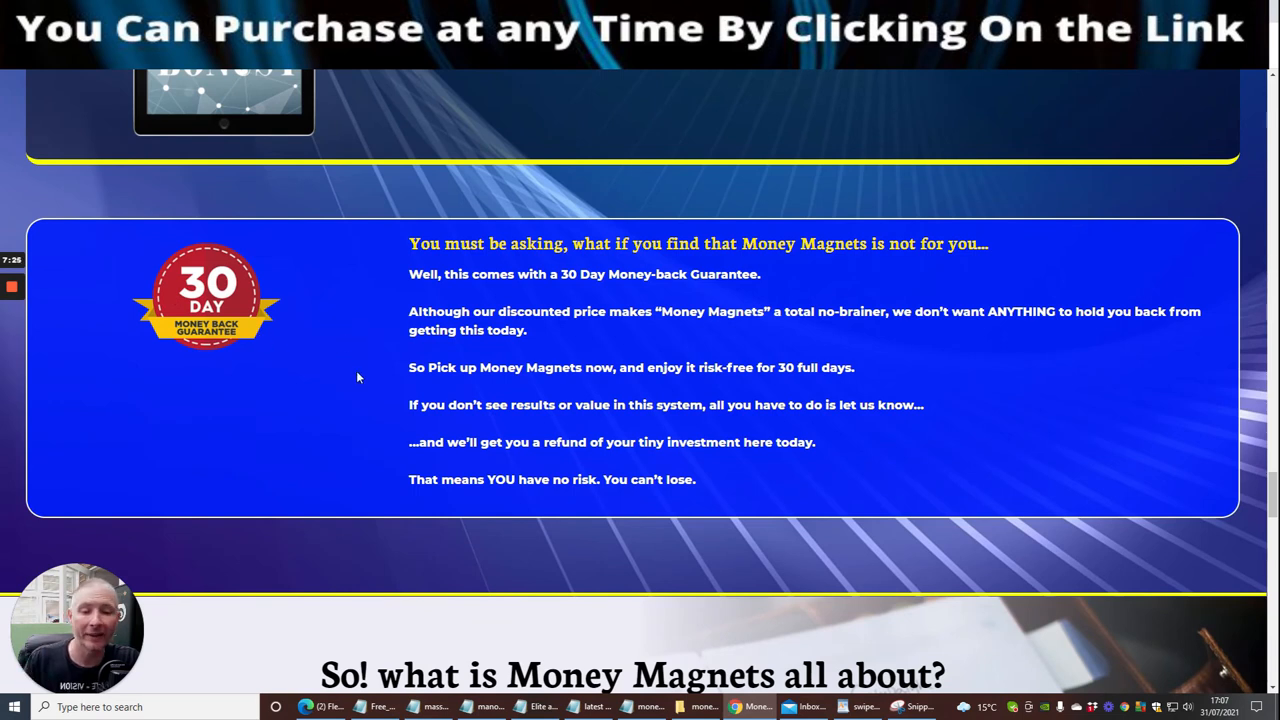
mouse_move(383, 363)
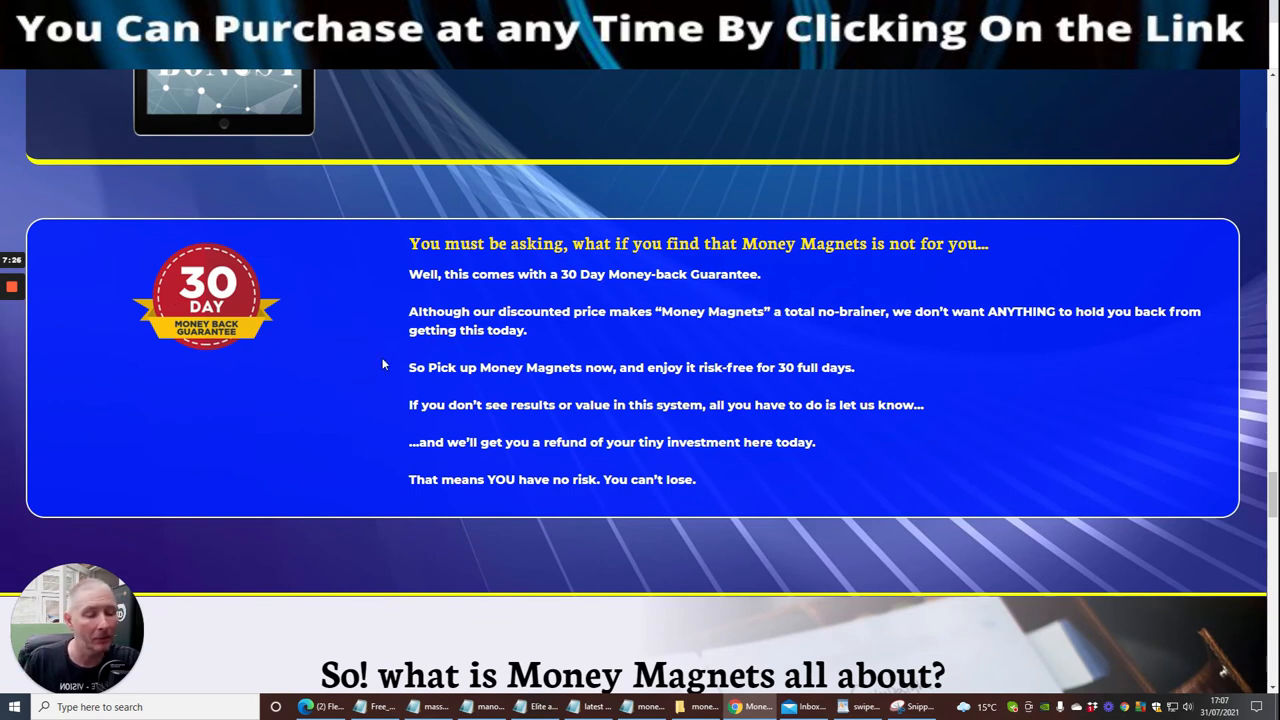
mouse_move(392, 343)
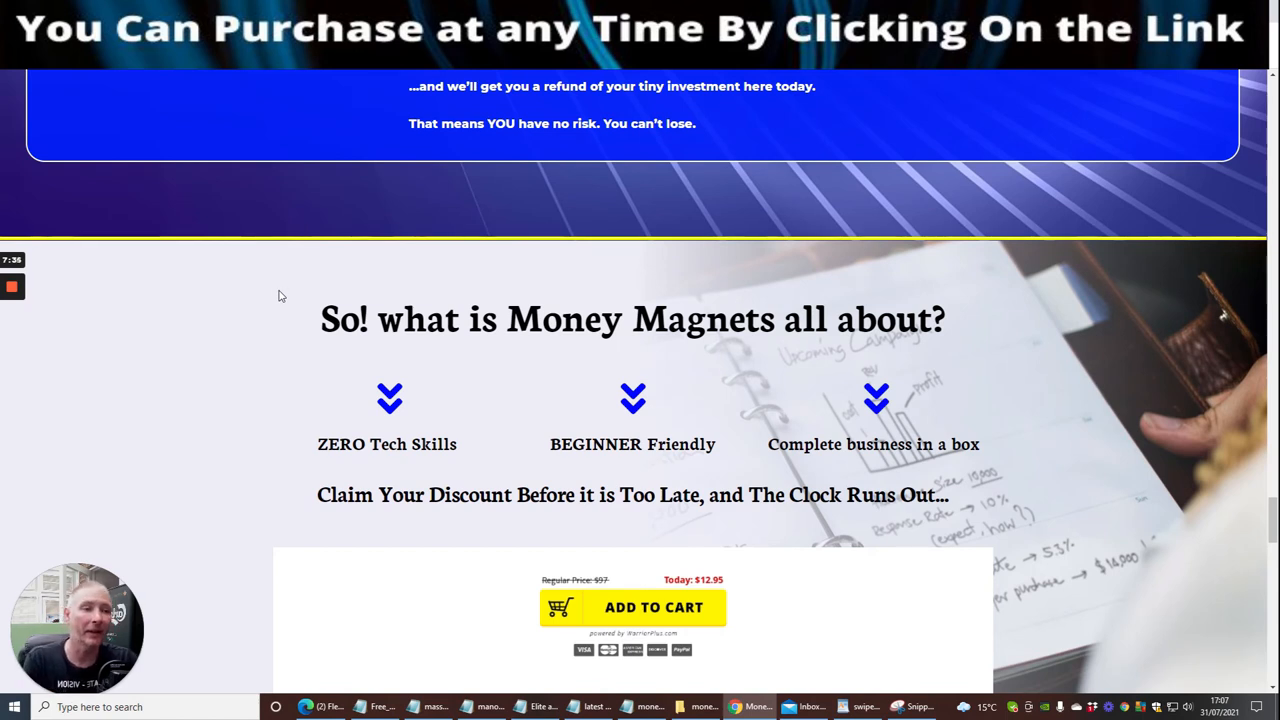
mouse_move(312, 540)
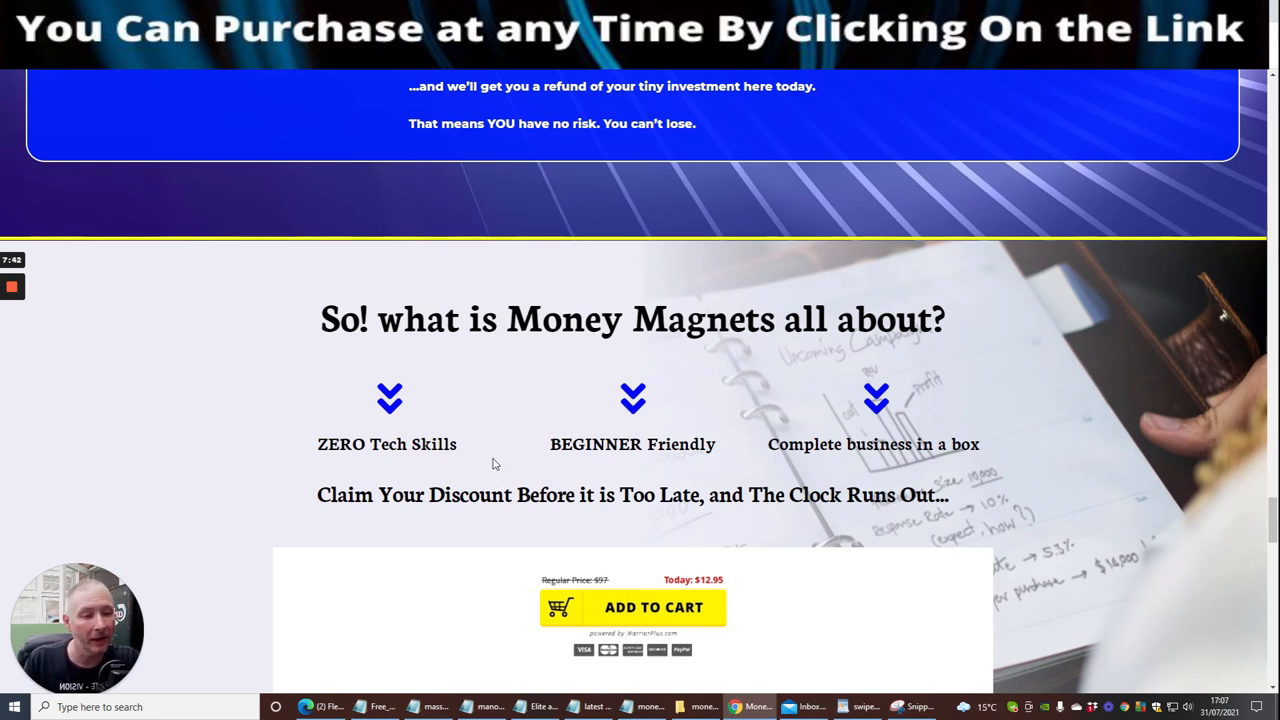
mouse_move(448, 400)
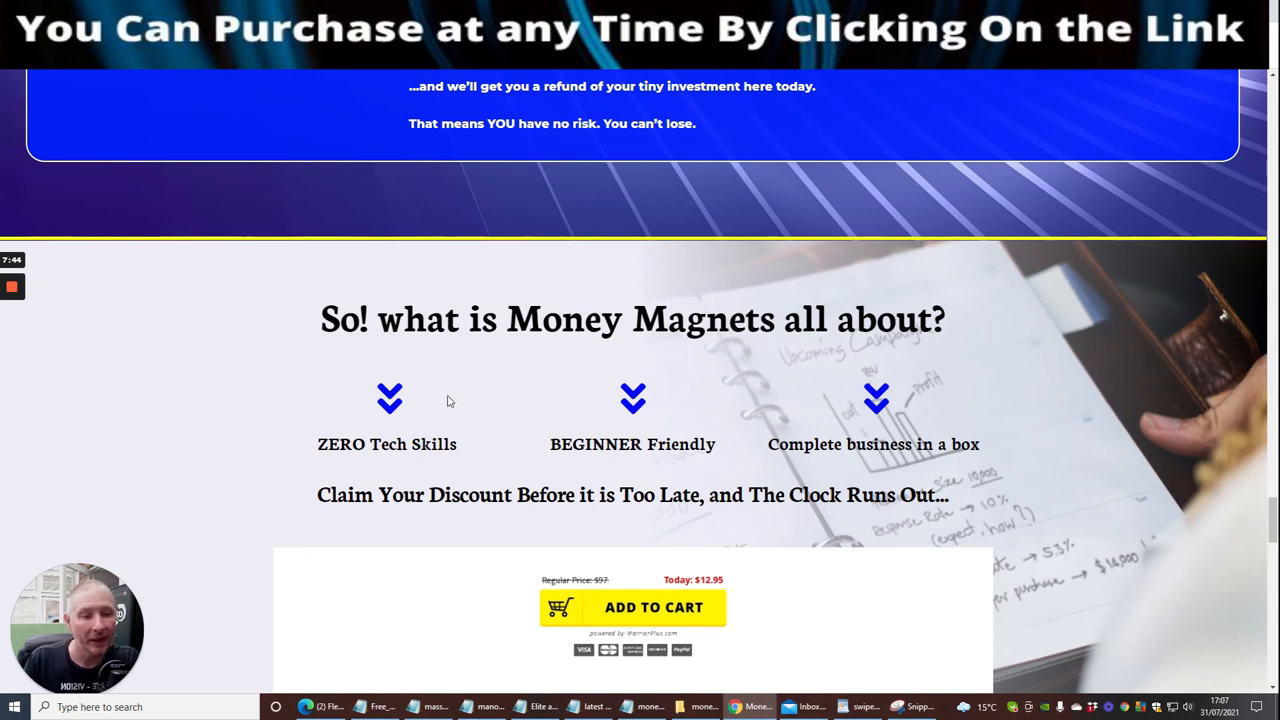
mouse_move(505, 375)
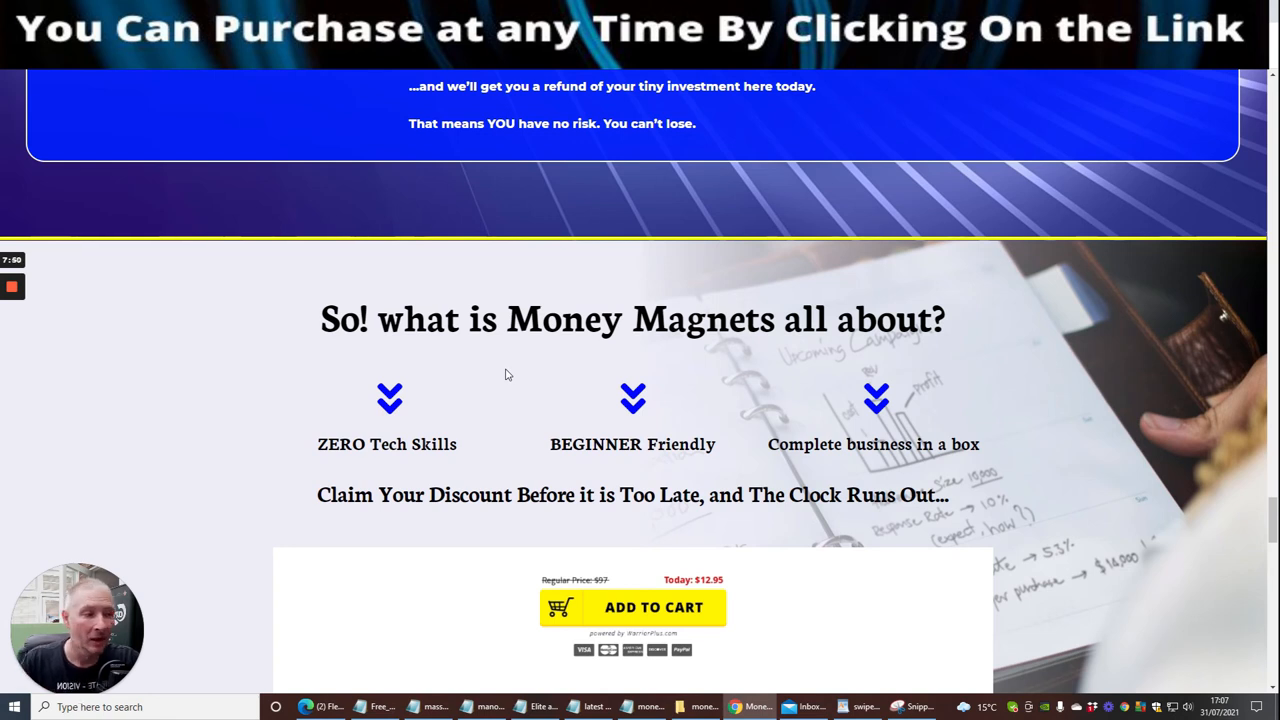
mouse_move(485, 364)
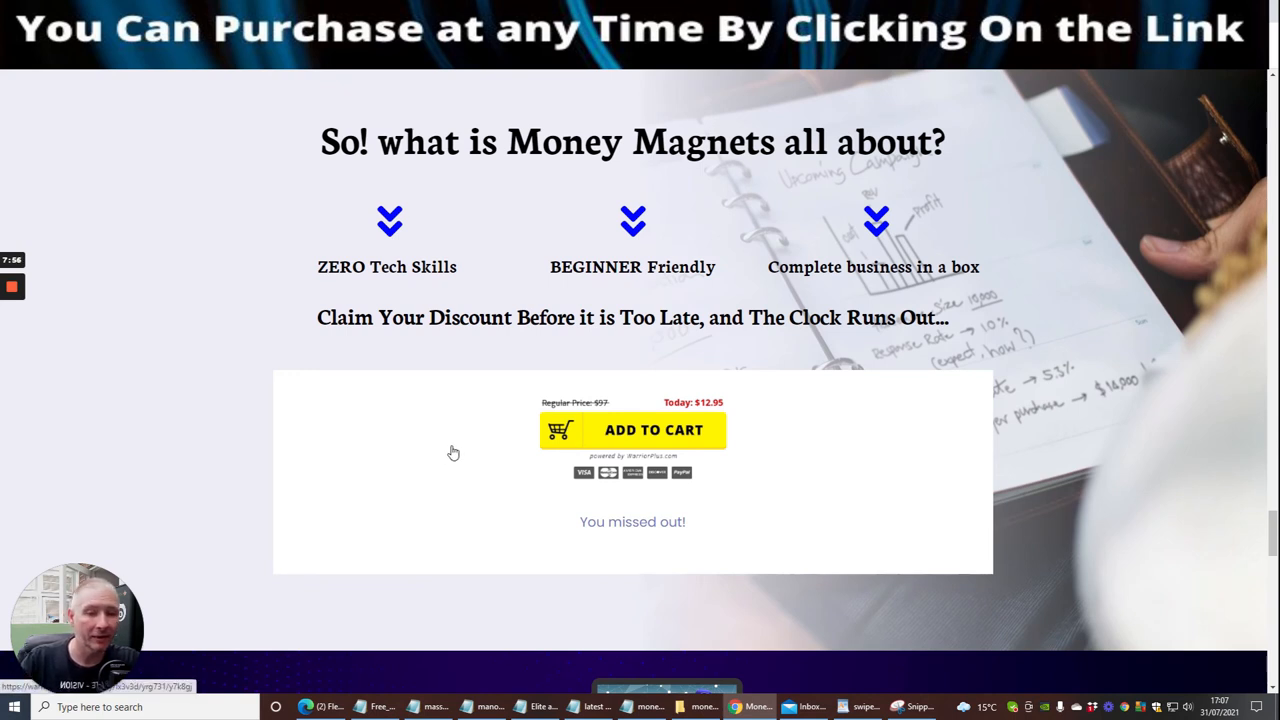
mouse_move(439, 441)
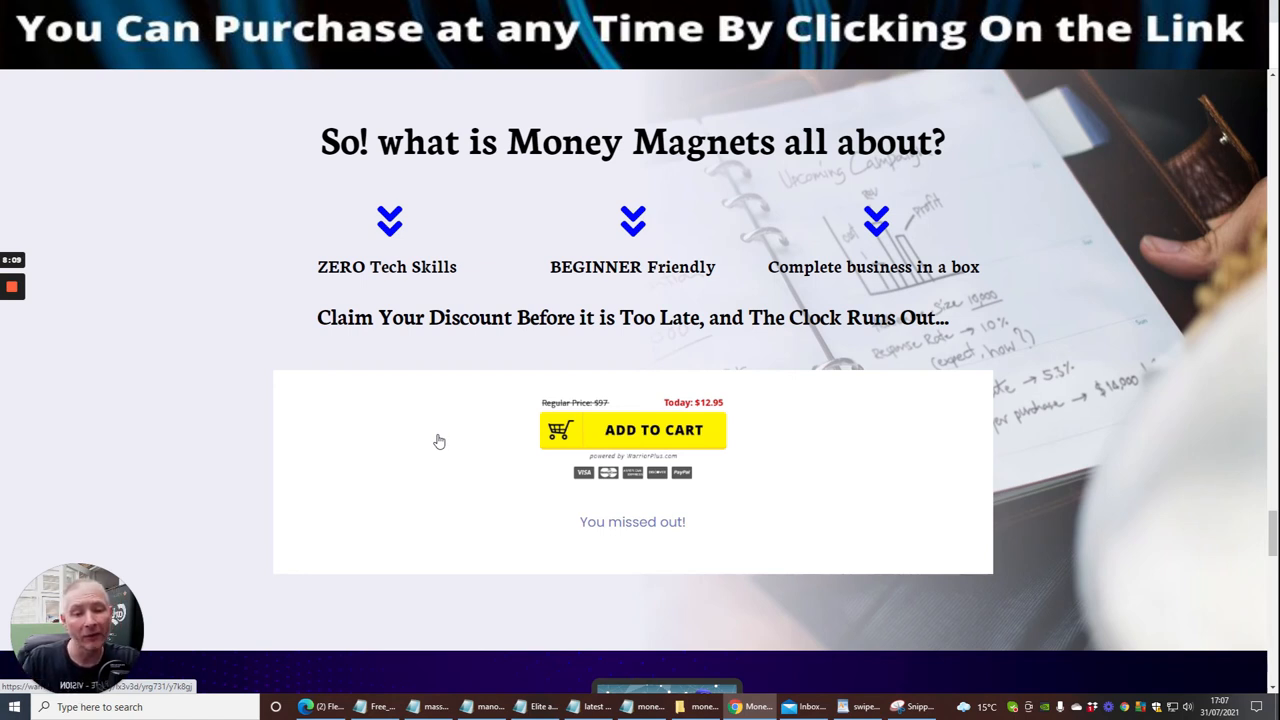
mouse_move(620, 355)
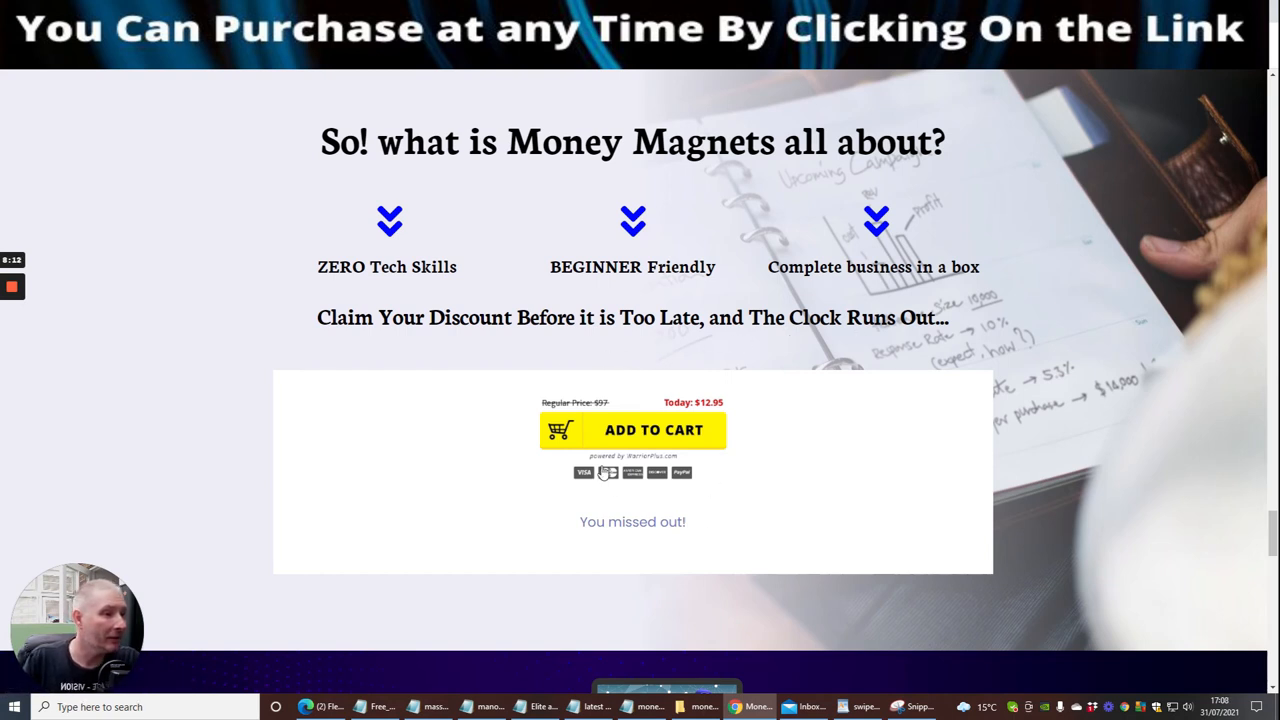
mouse_move(645, 430)
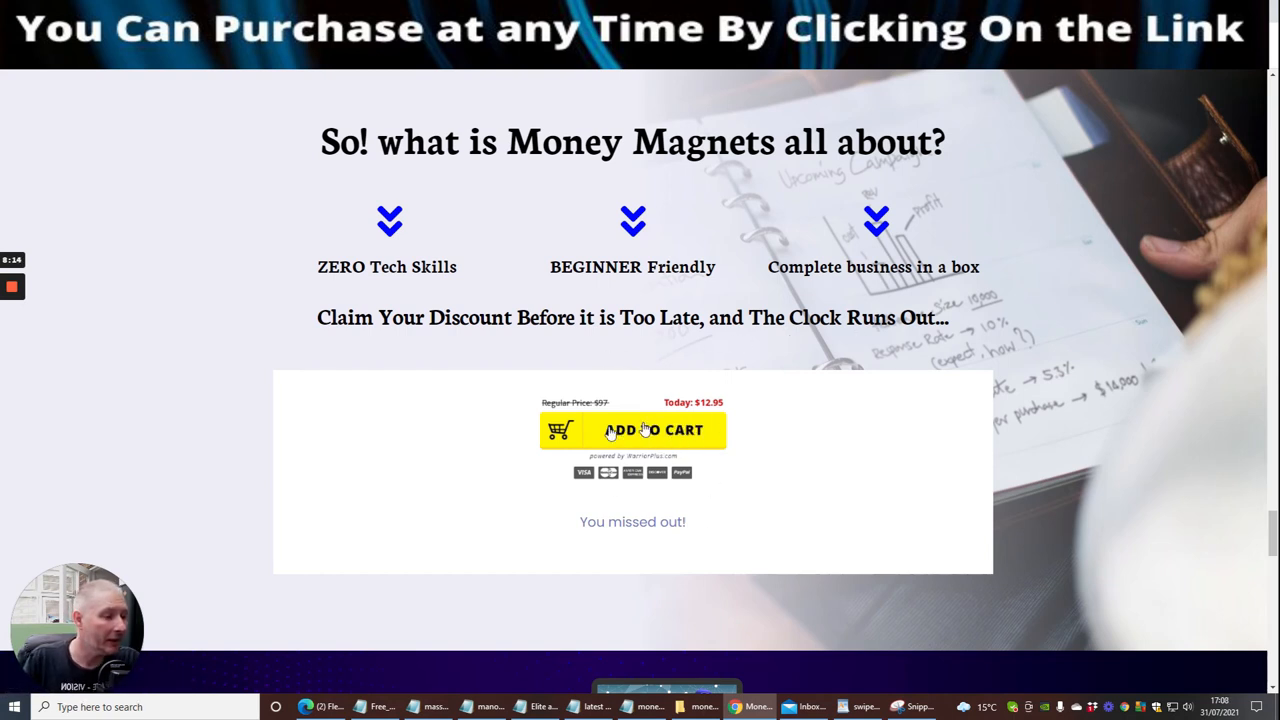
Scroll through Included in Money Magnets, FAQs and footer, then switch to WarriorPlus My Affiliates.
scroll(down, 3)
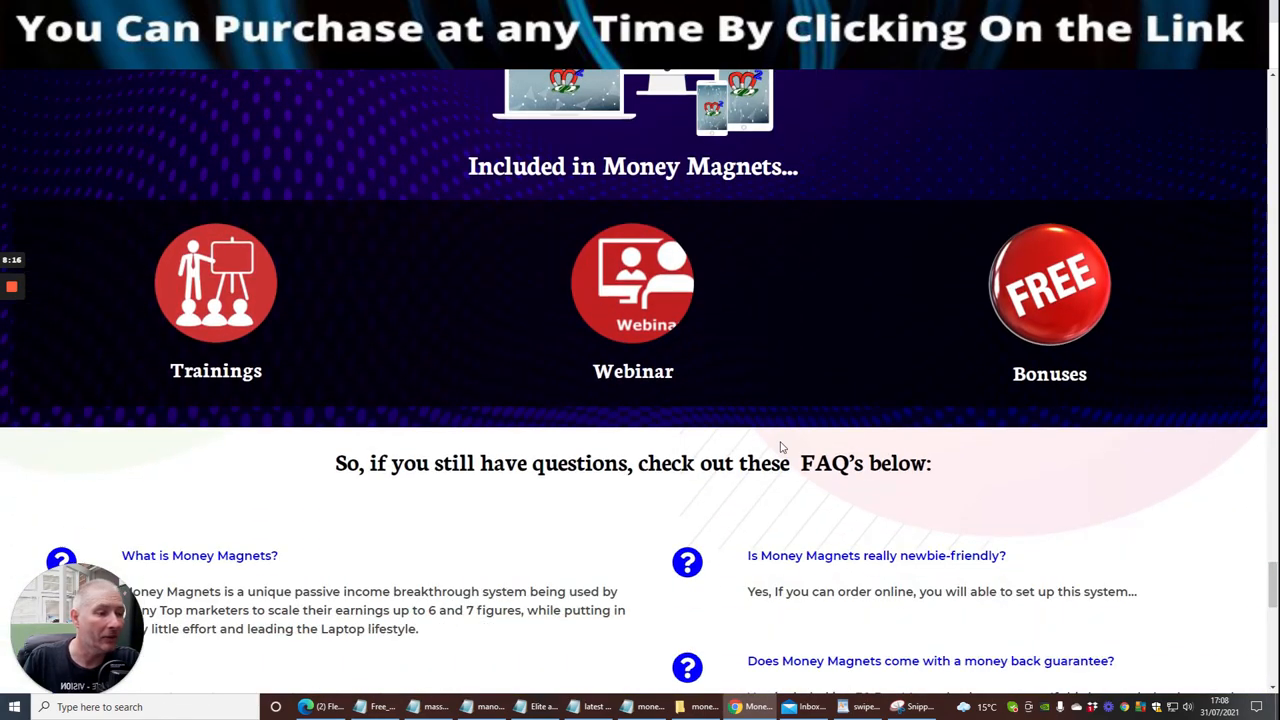
scroll(down, 3)
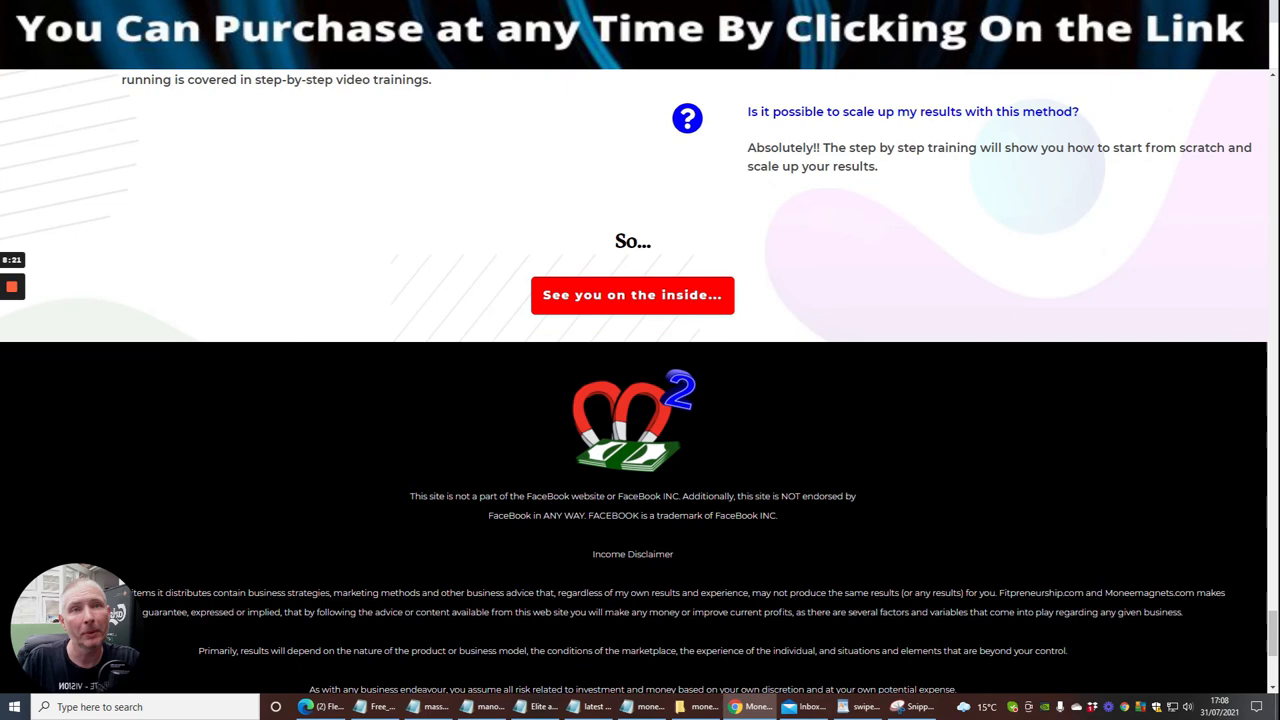
click(750, 707)
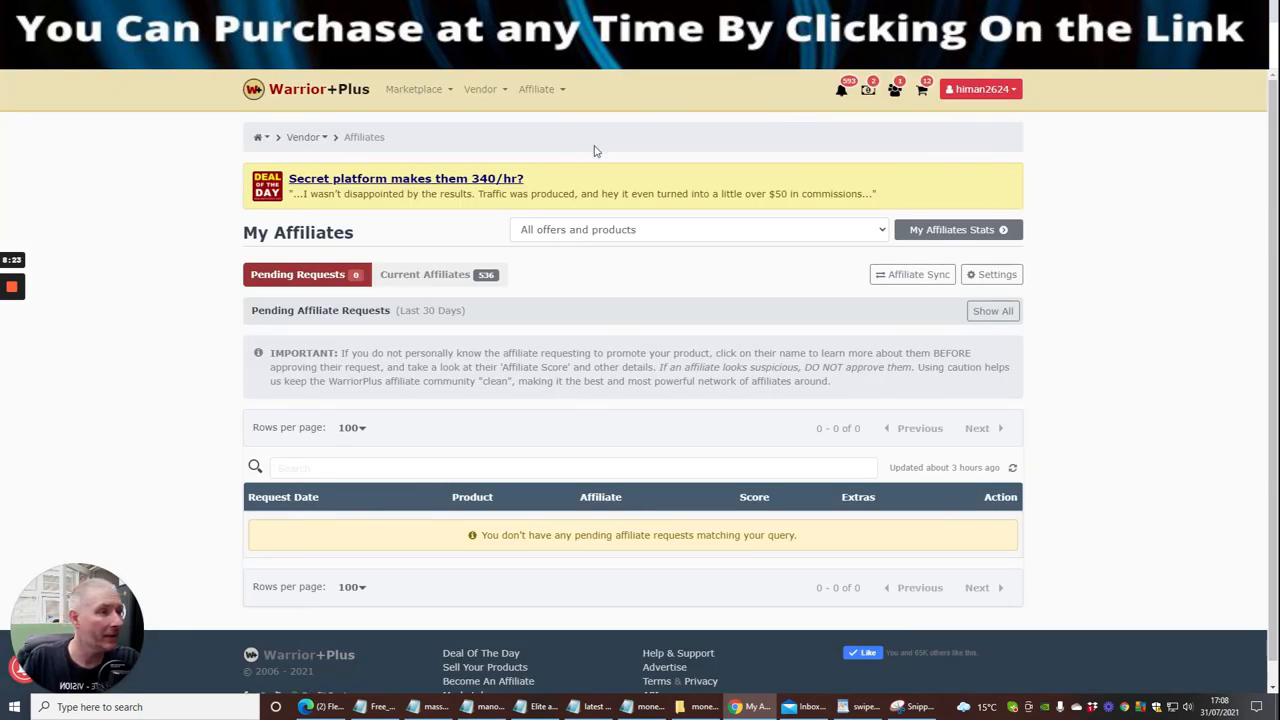
mouse_move(548, 85)
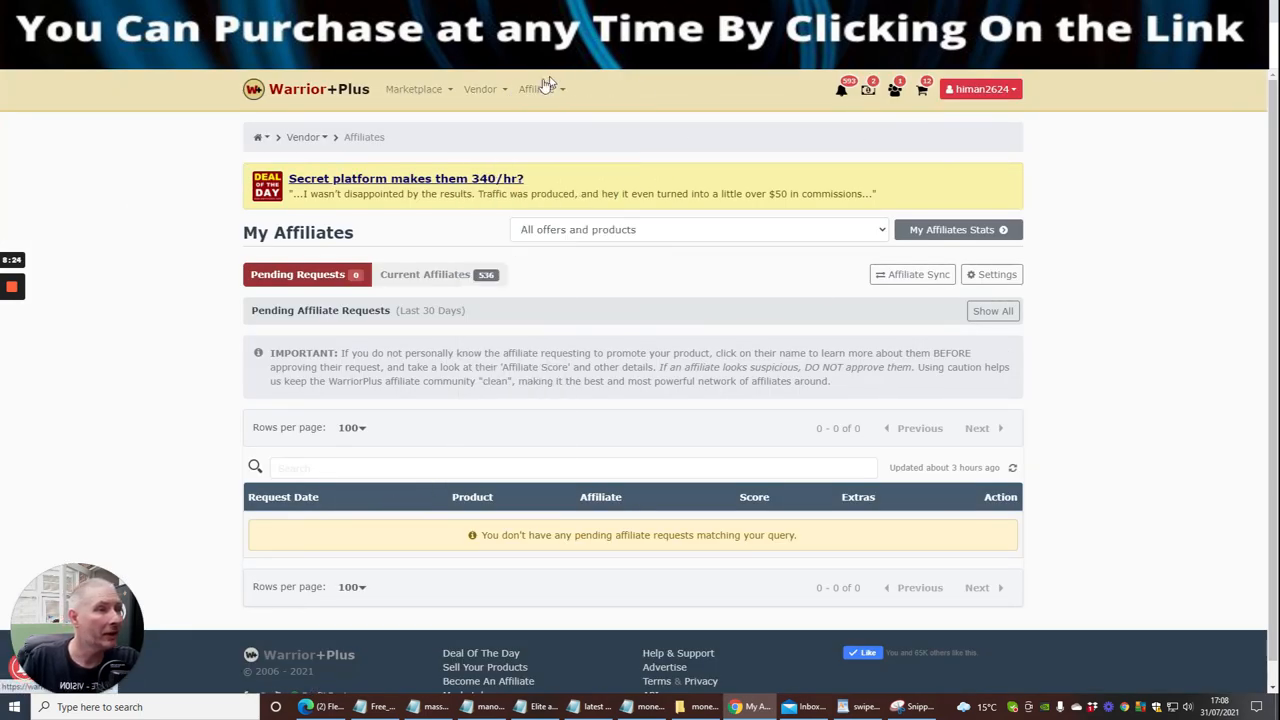
Open purchase history from the username dropdown, showing 170 purchased products.
click(980, 89)
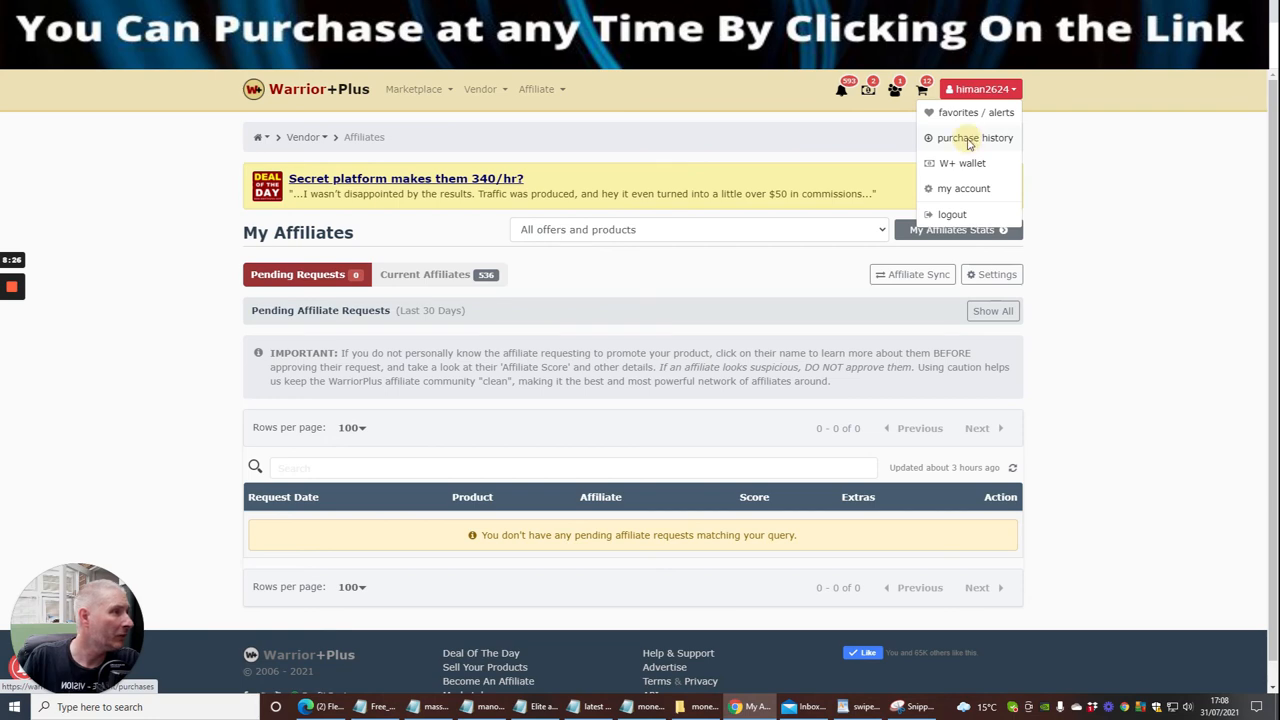
click(974, 137)
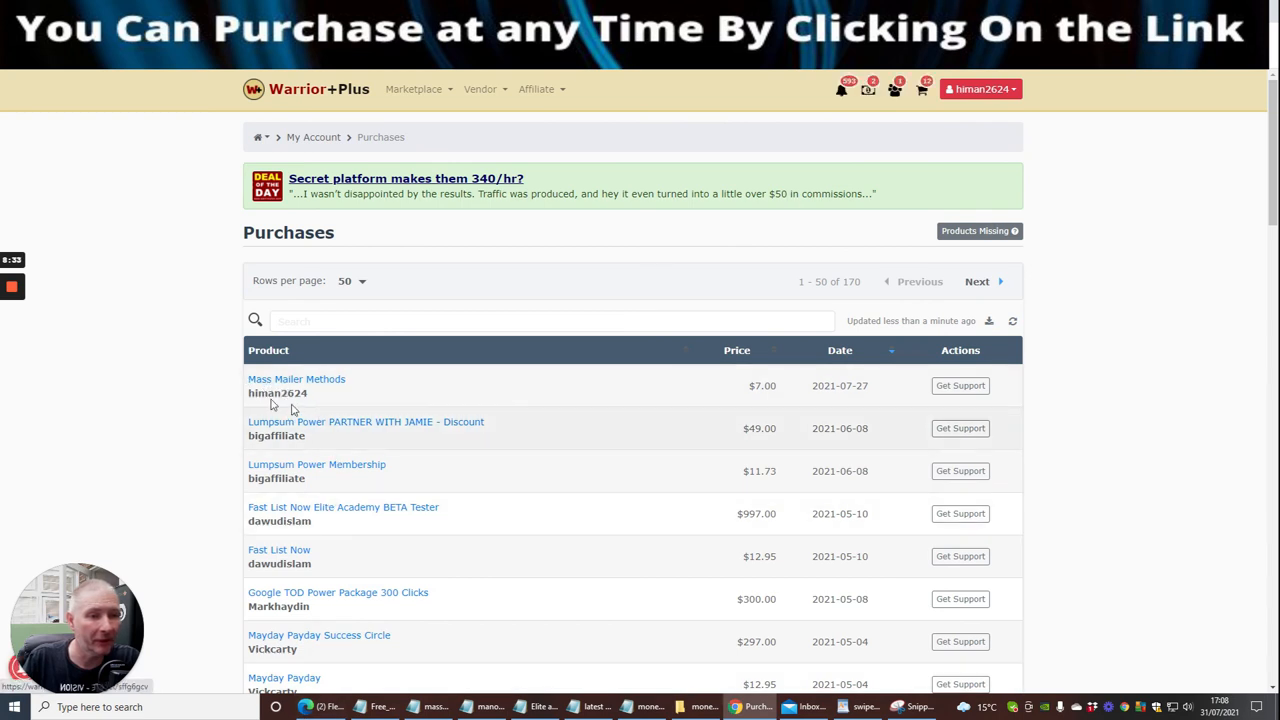
mouse_move(418, 400)
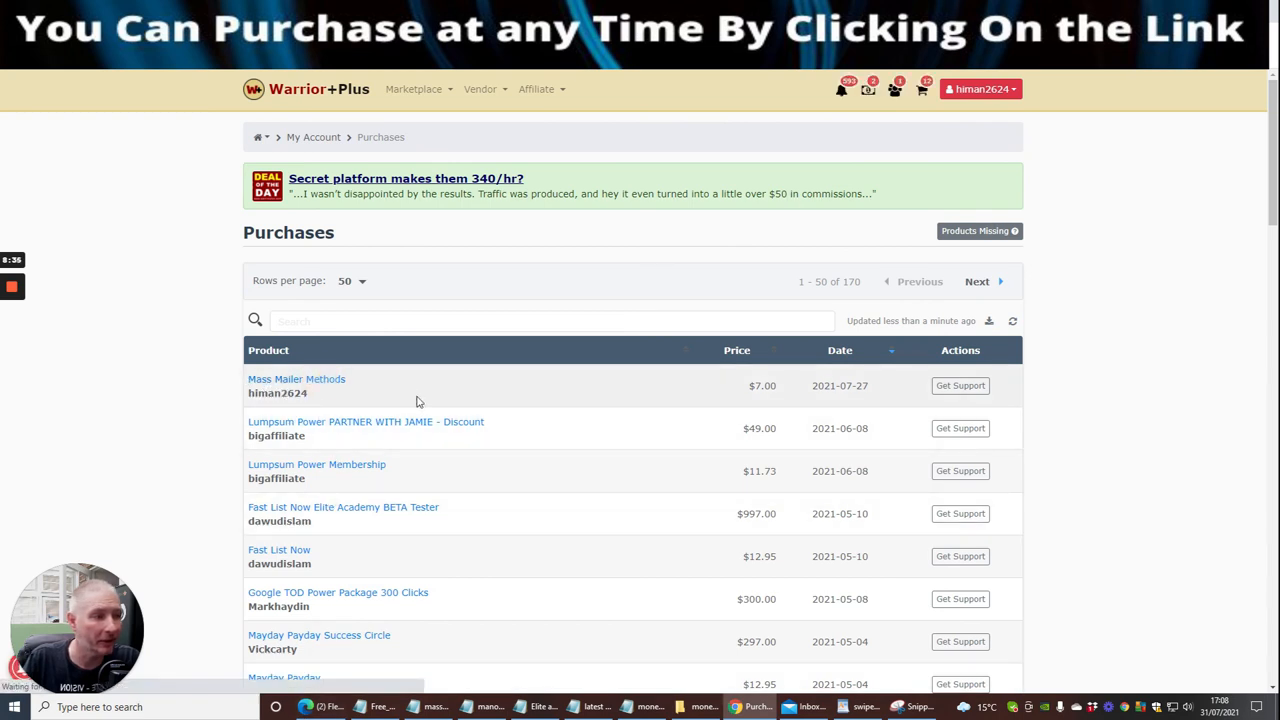
Open the Mass Mailer Methods purchase link to reach its sign-in page.
click(296, 379)
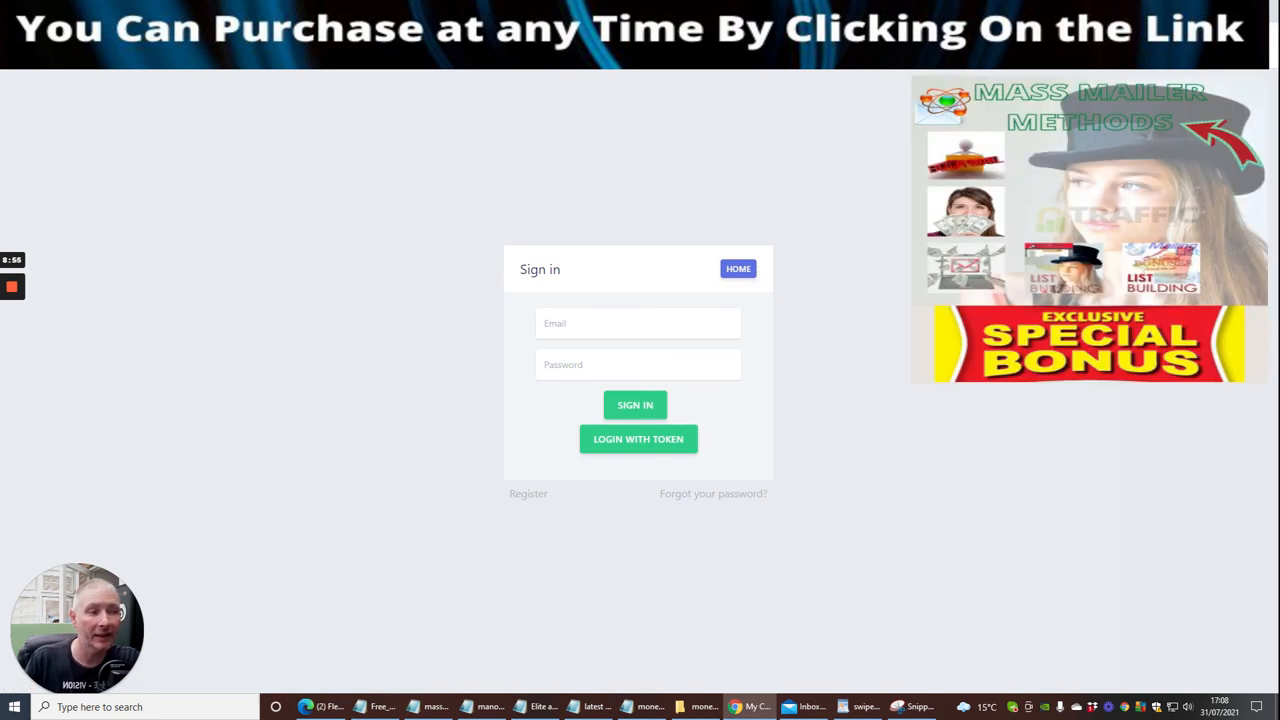
click(635, 404)
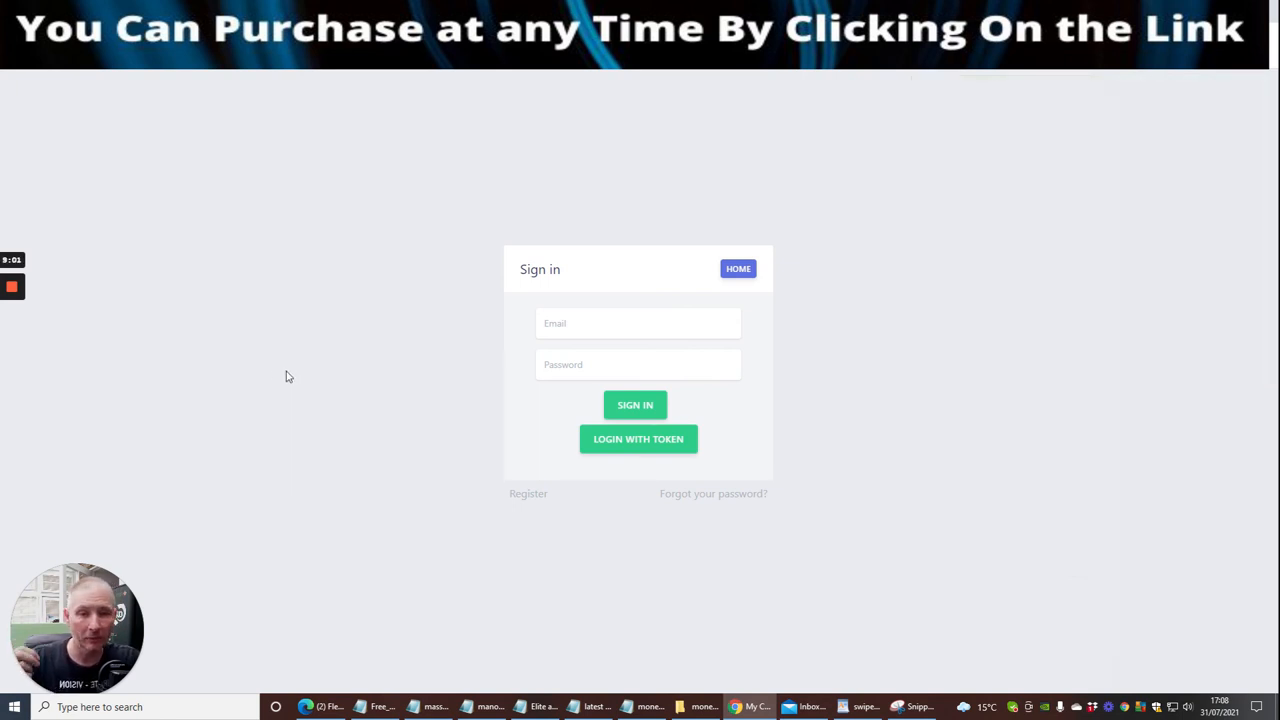
mouse_move(293, 373)
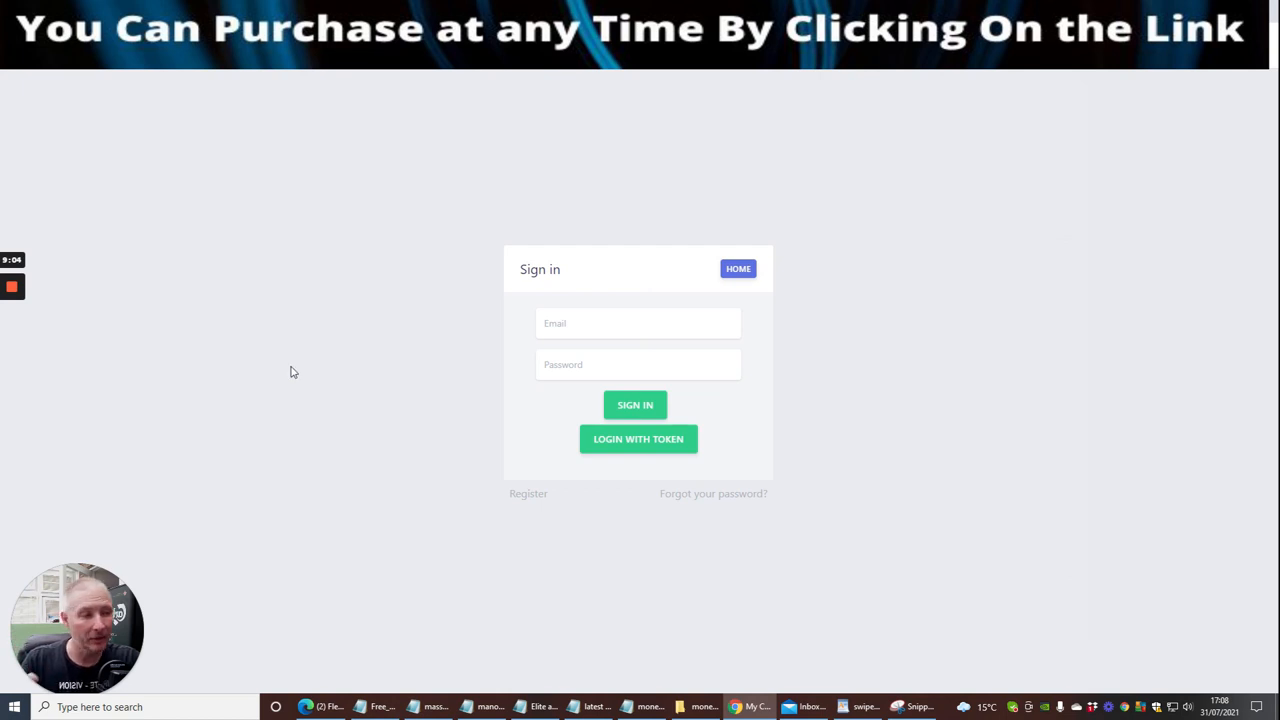
mouse_move(213, 414)
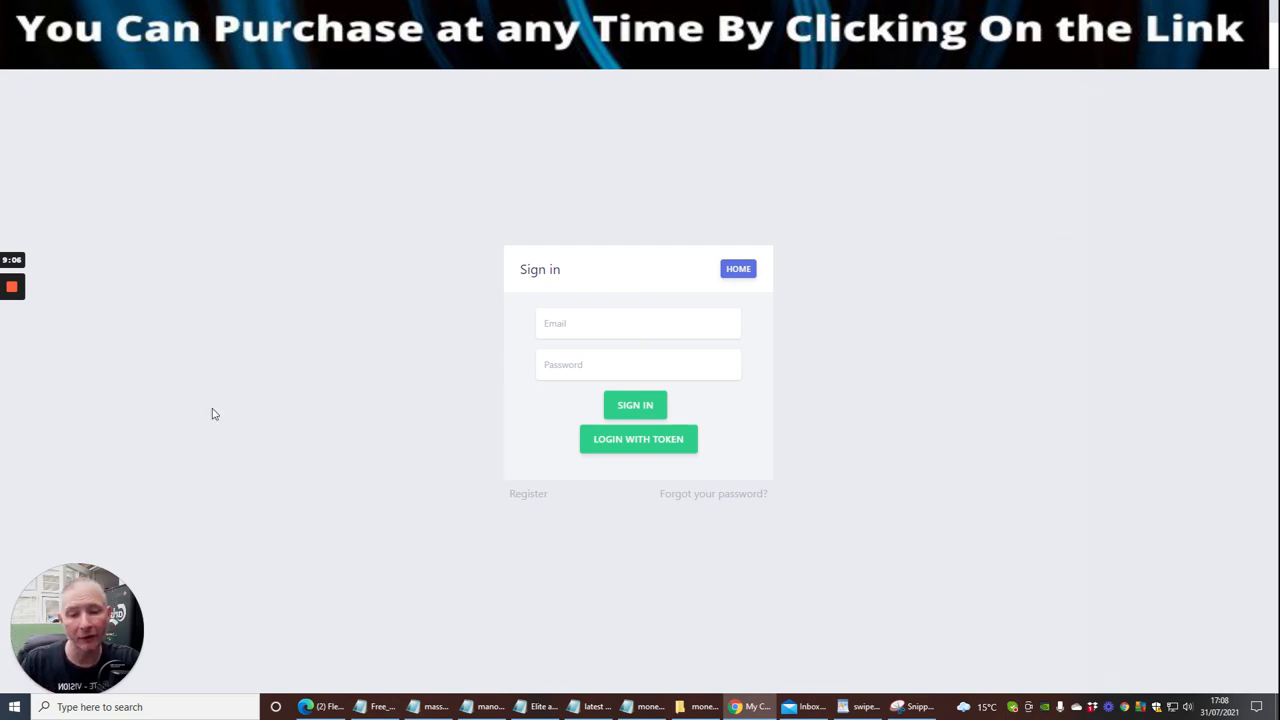
mouse_move(50, 250)
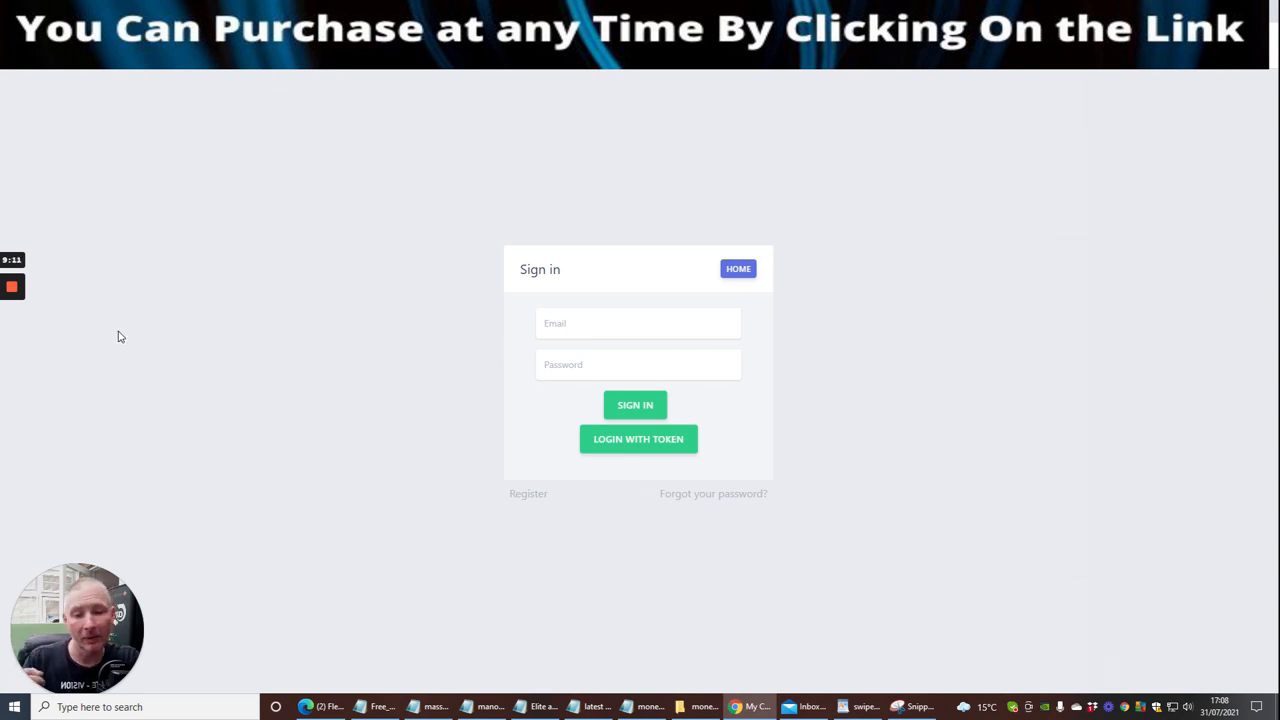
mouse_move(198, 305)
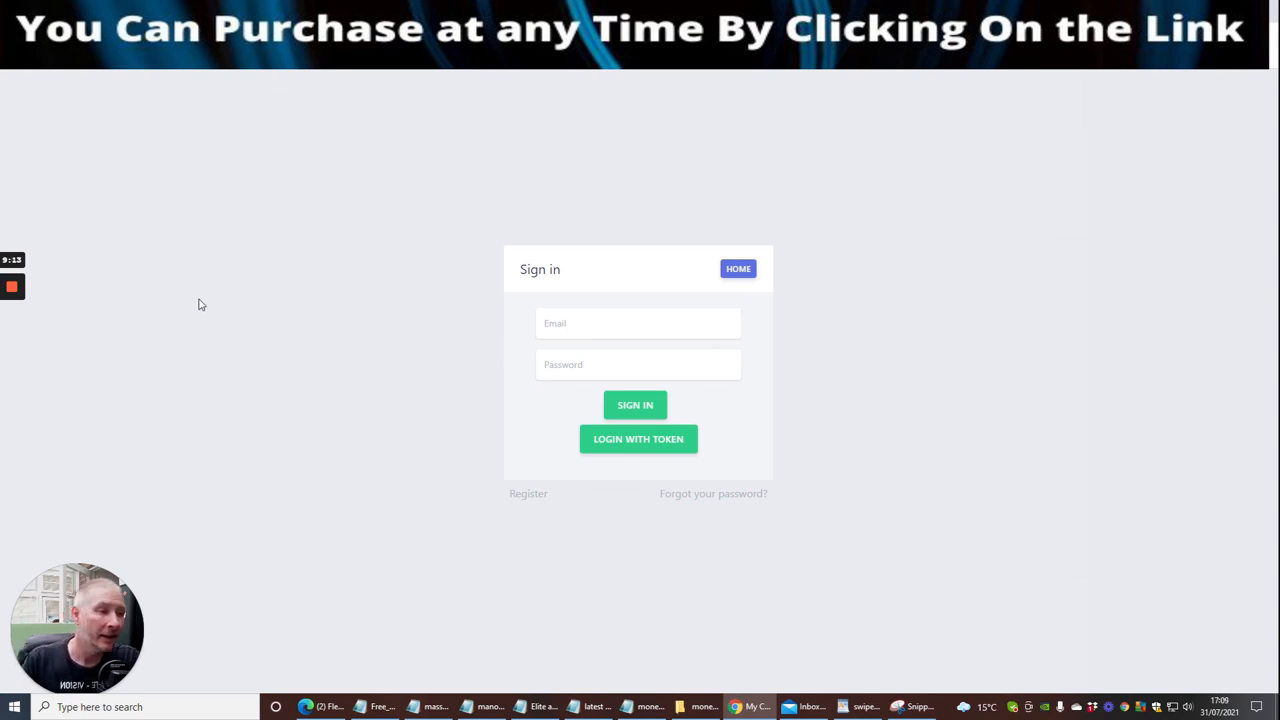
mouse_move(162, 305)
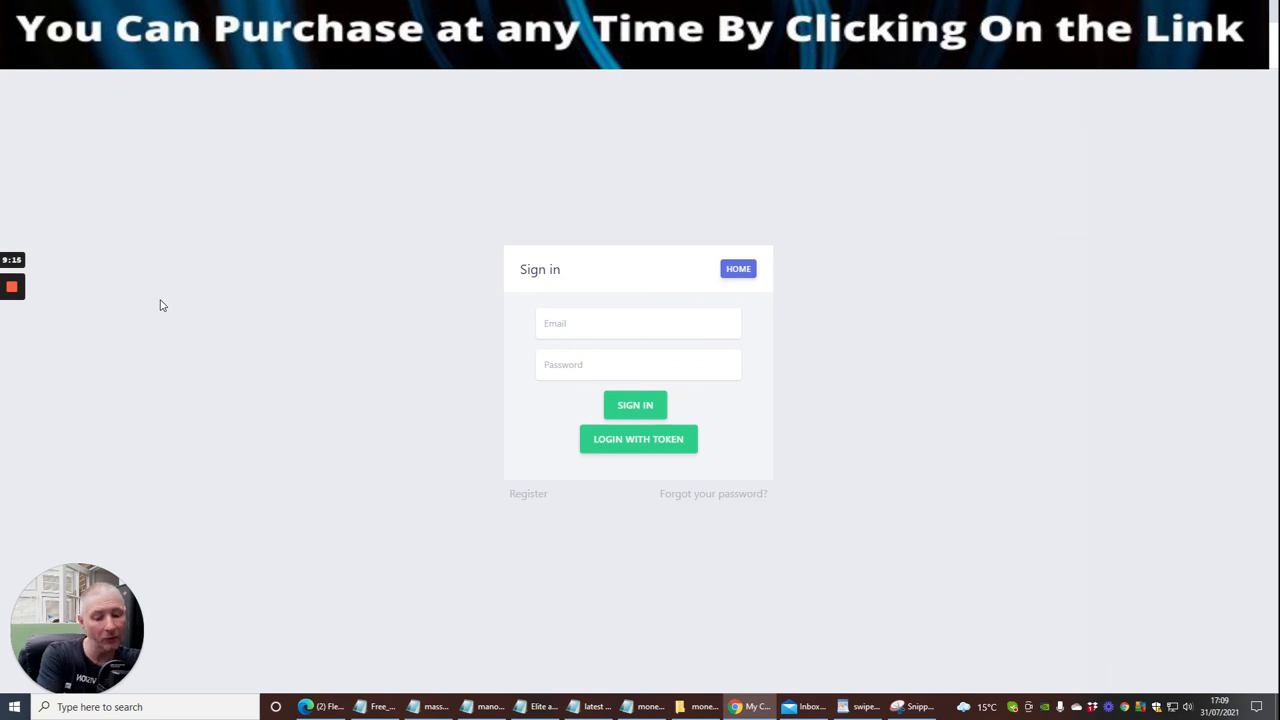